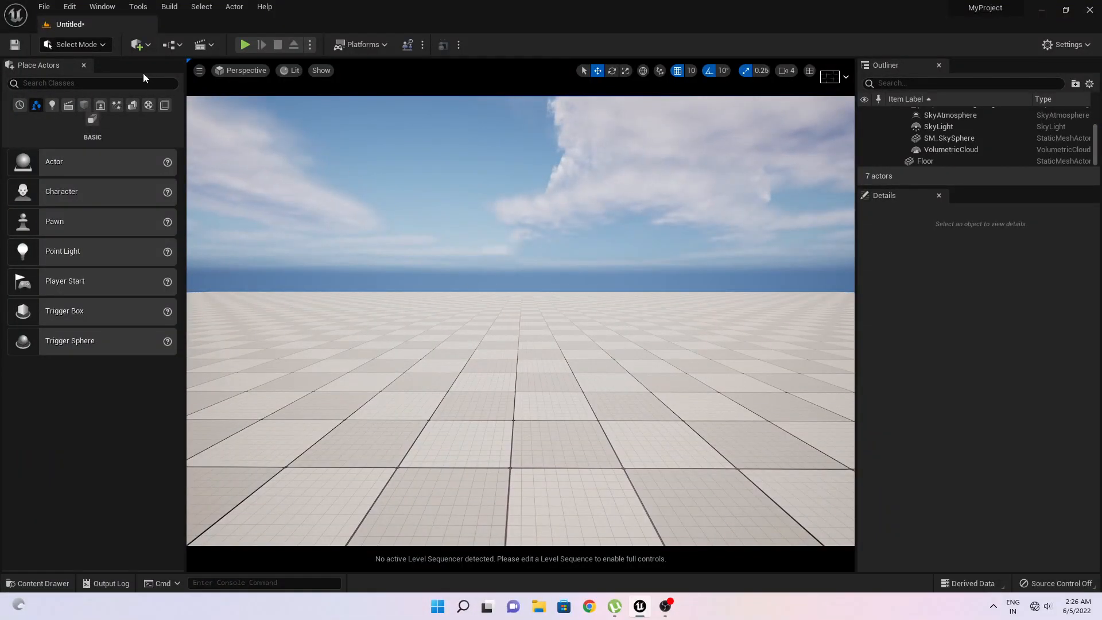
- Check in the Plugins window that the 'modeling' tools plugin is available, then dismiss it
{"action": "left_click", "coordinate": [69, 7]}
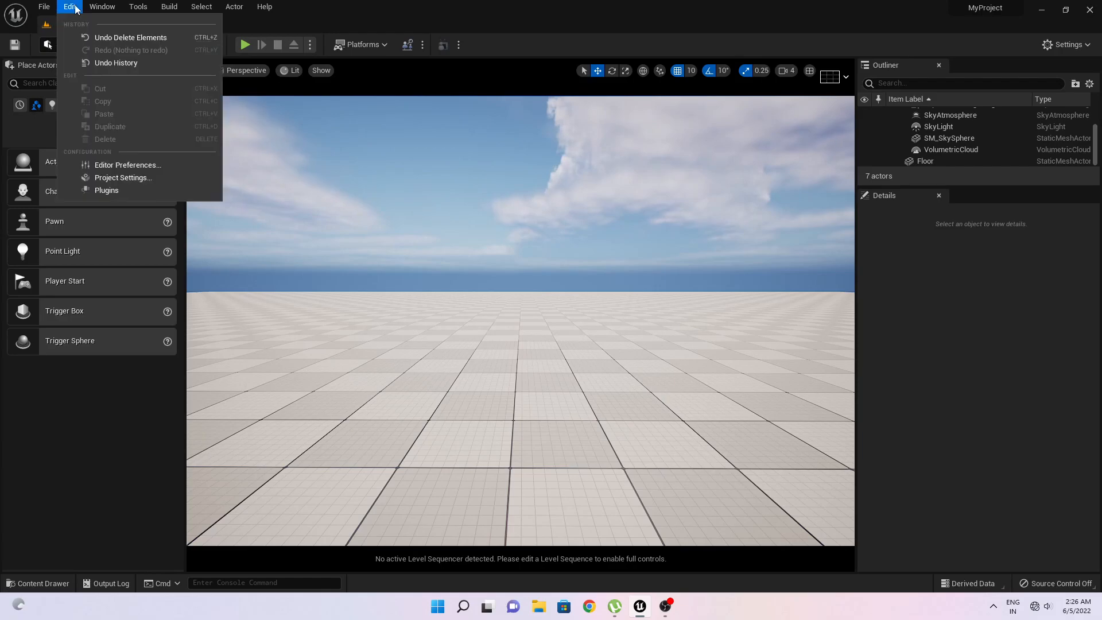
{"action": "left_click", "coordinate": [106, 189]}
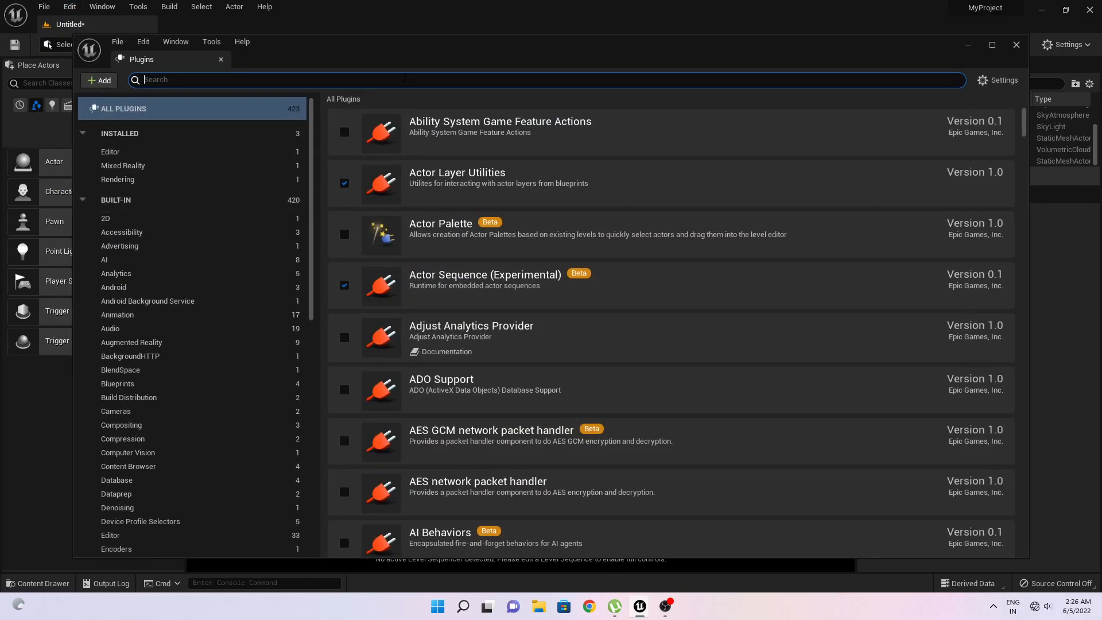
{"action": "type", "text": "modeling"}
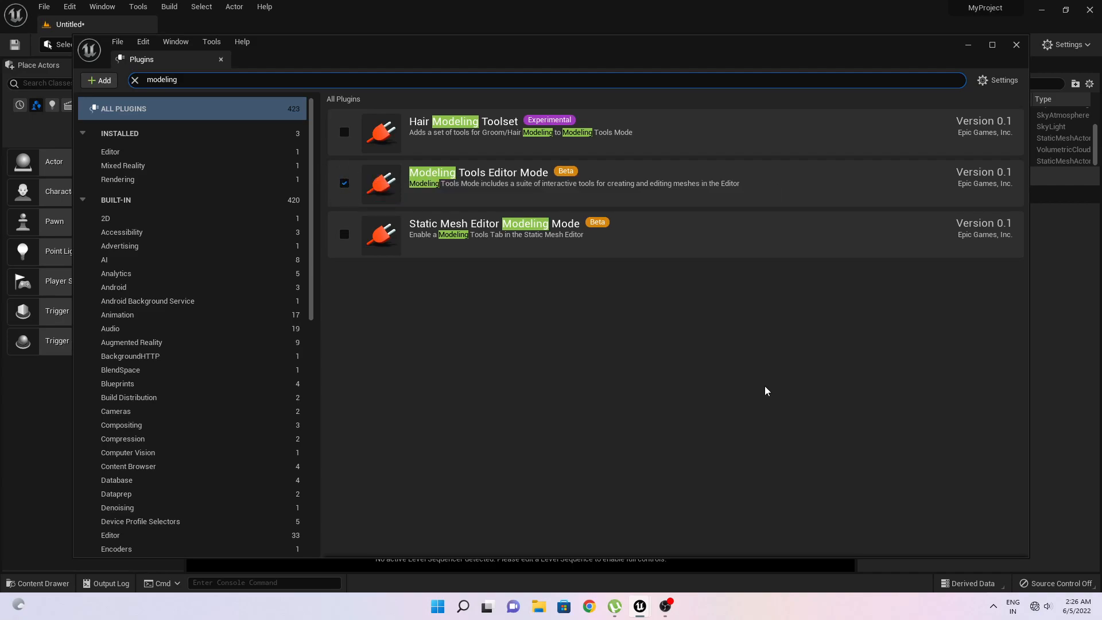
{"action": "left_click", "coordinate": [1015, 45]}
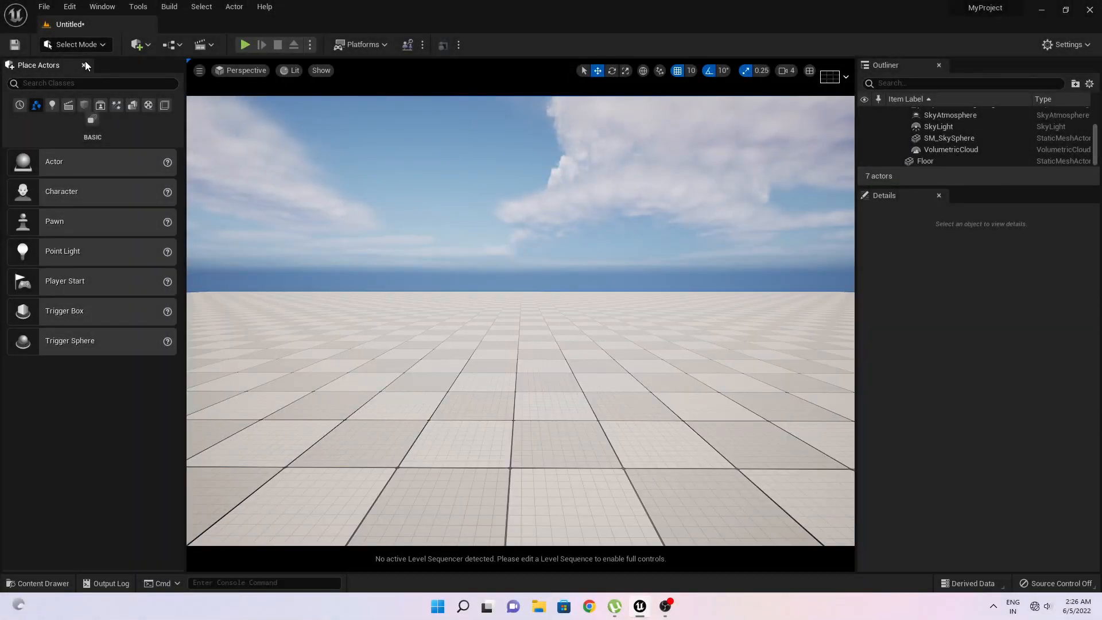
- Switch to Modeling mode, create a Rect plane in the level and raise it above the floor
{"action": "left_click", "coordinate": [76, 45]}
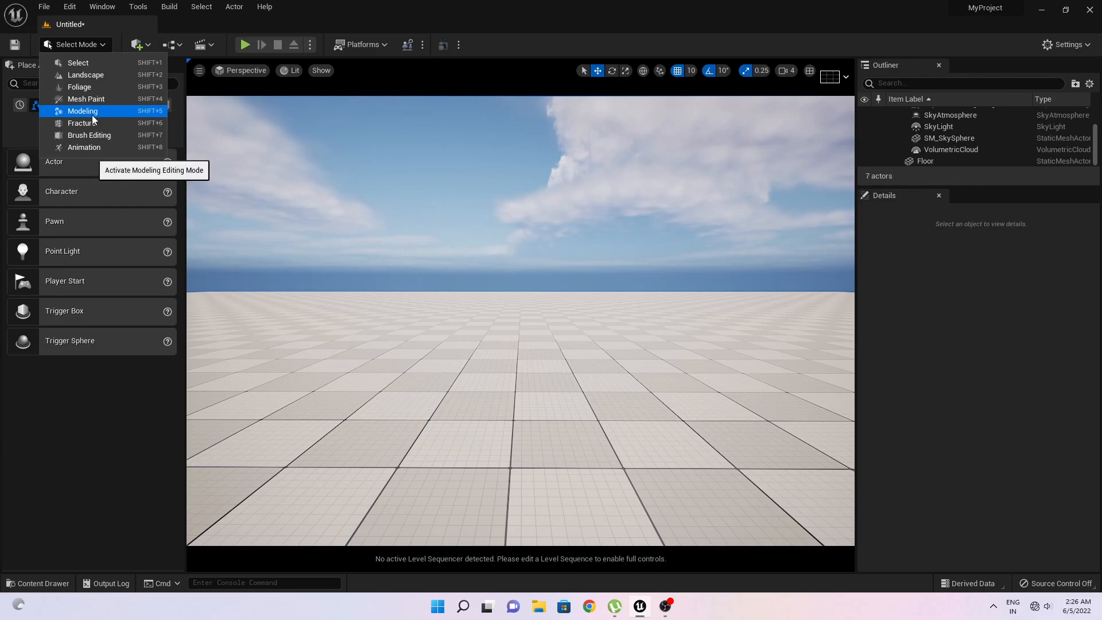
{"action": "left_click", "coordinate": [82, 111]}
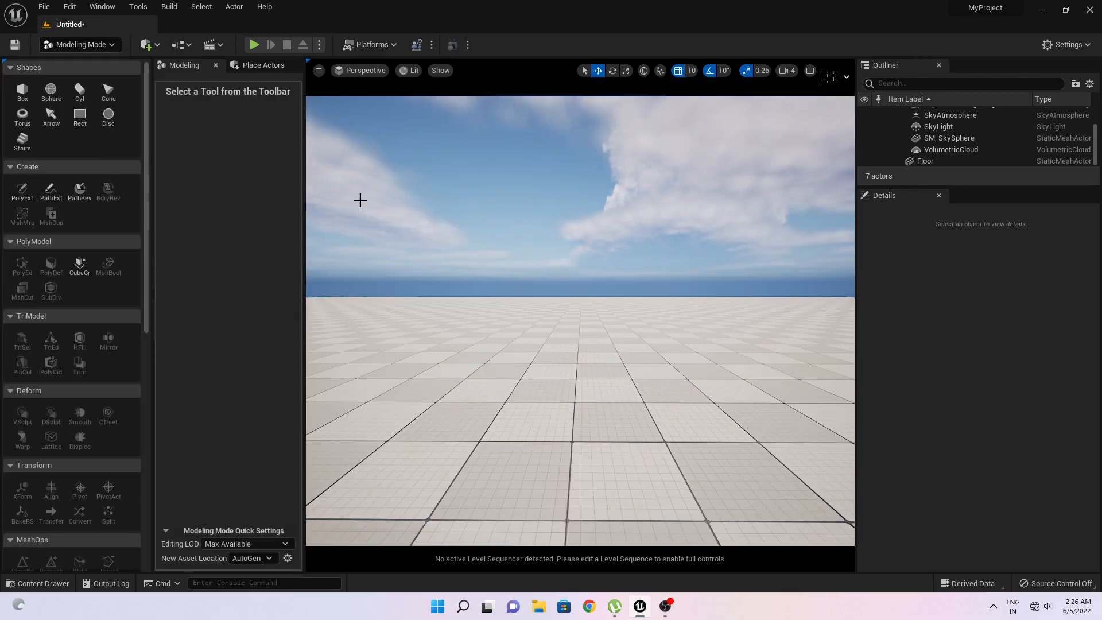
{"action": "mouse_move", "coordinate": [80, 113]}
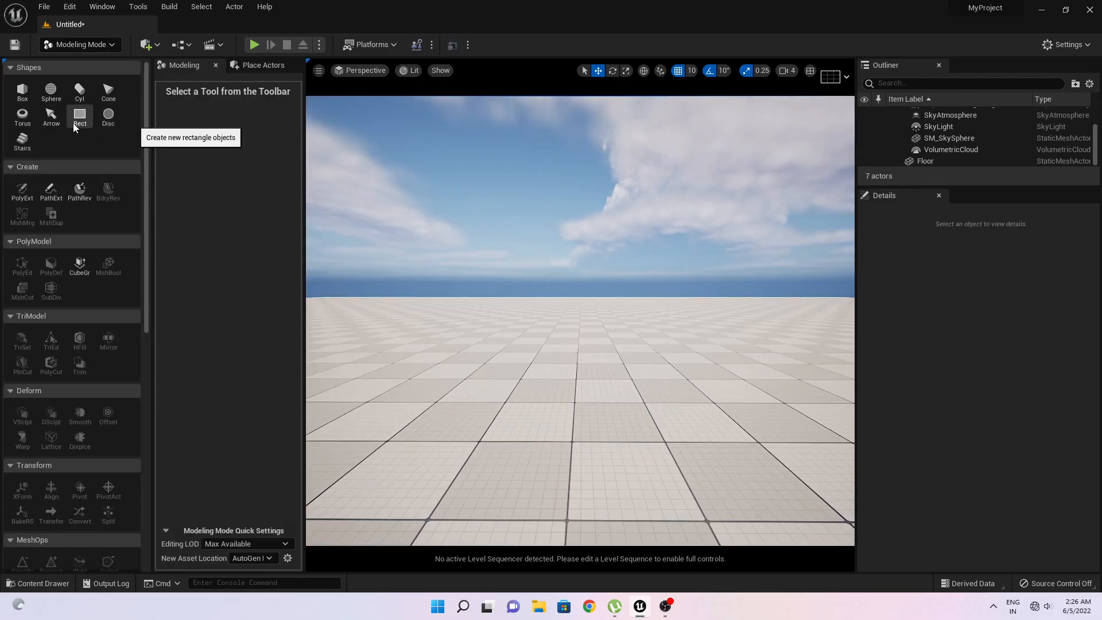
{"action": "left_click", "coordinate": [79, 113]}
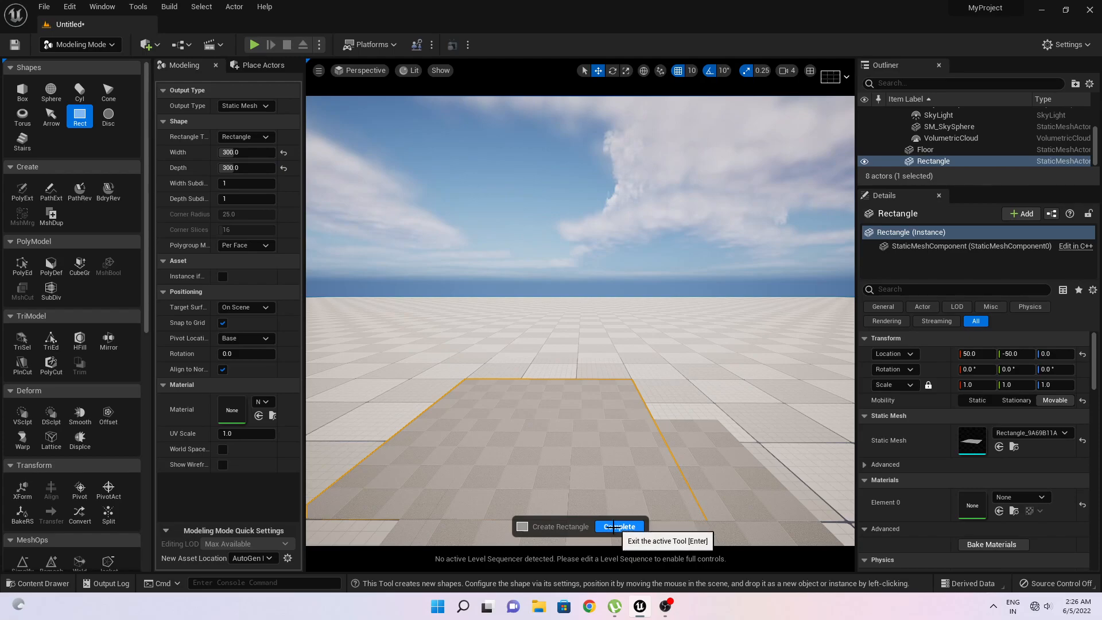
{"action": "left_click", "coordinate": [618, 526]}
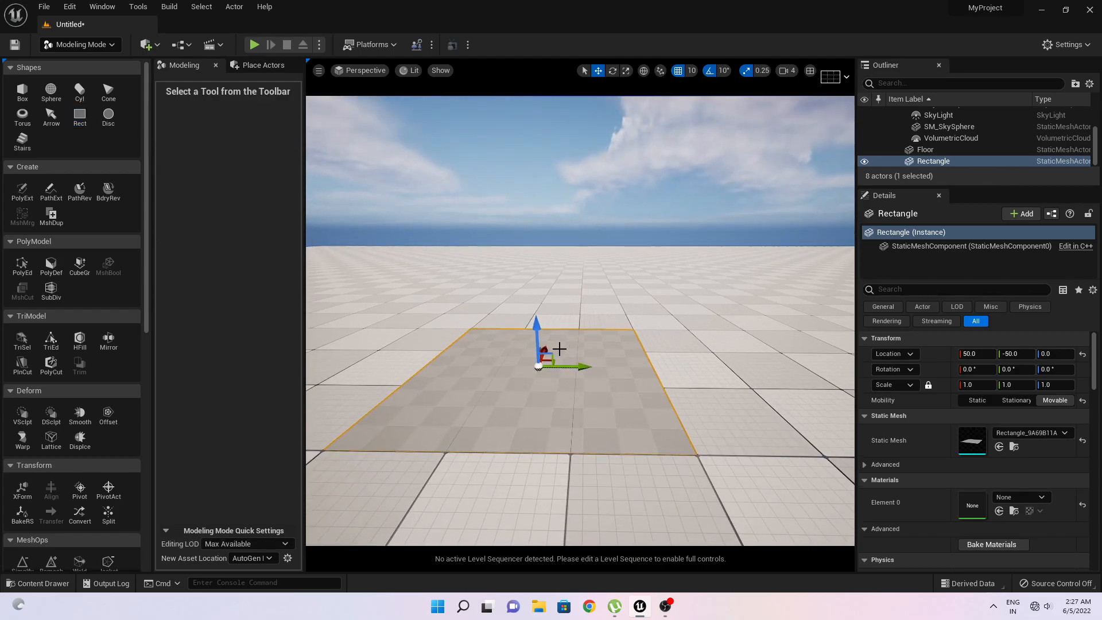
{"action": "left_click_drag", "start_coordinate": [536, 327], "coordinate": [536, 317]}
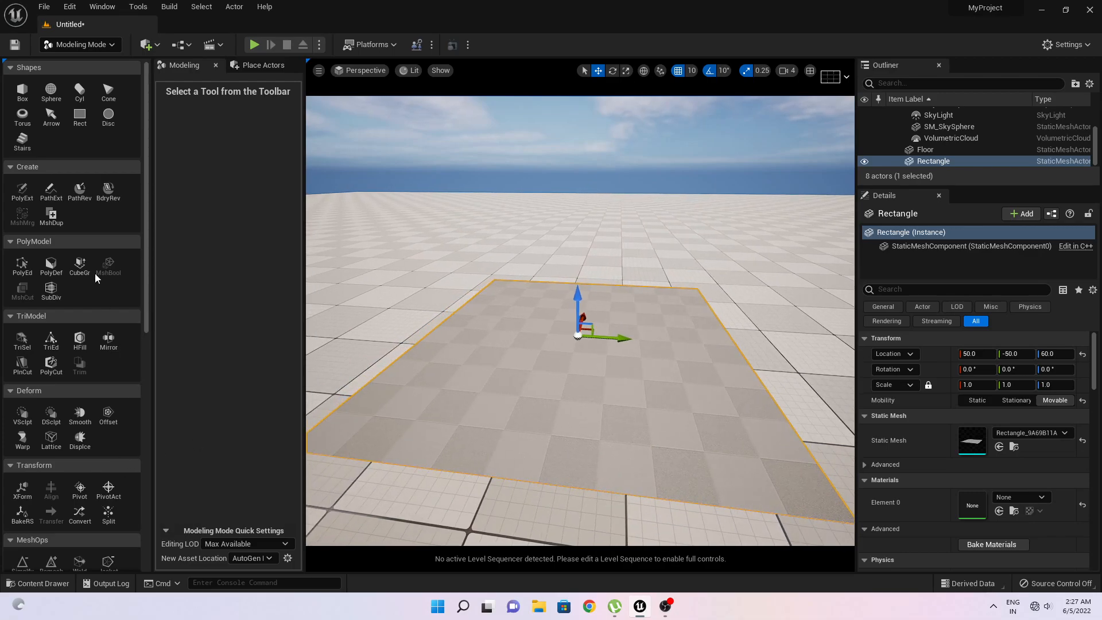
- Remesh the rectangle to a Target Triangle Count of 100000 and accept the result
{"action": "scroll", "scroll_direction": "down", "scroll_amount": 3}
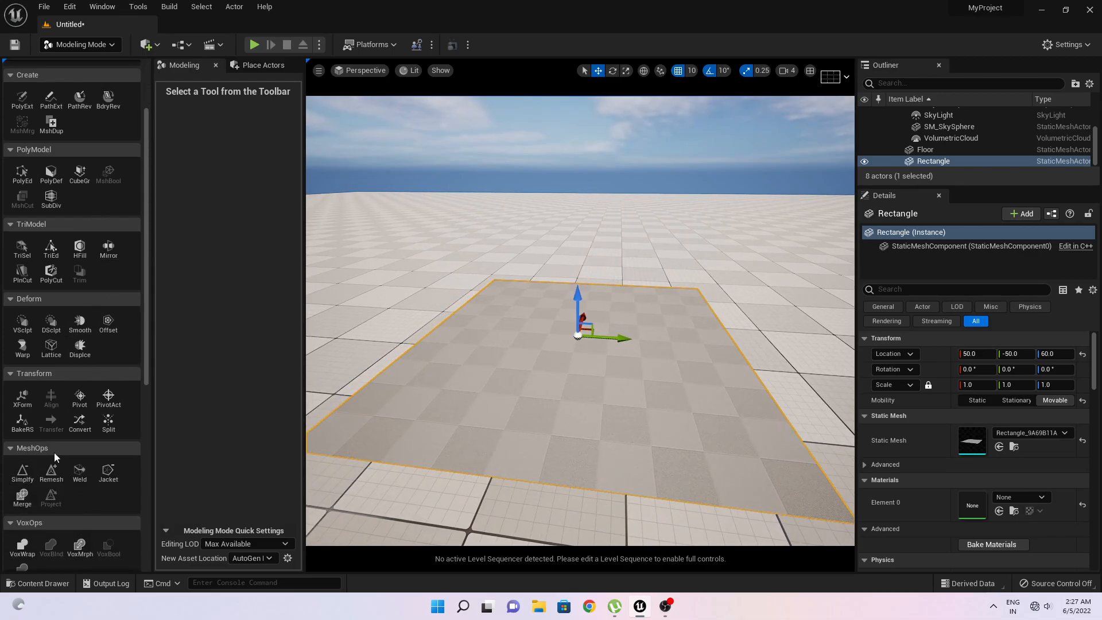
{"action": "mouse_move", "coordinate": [51, 471]}
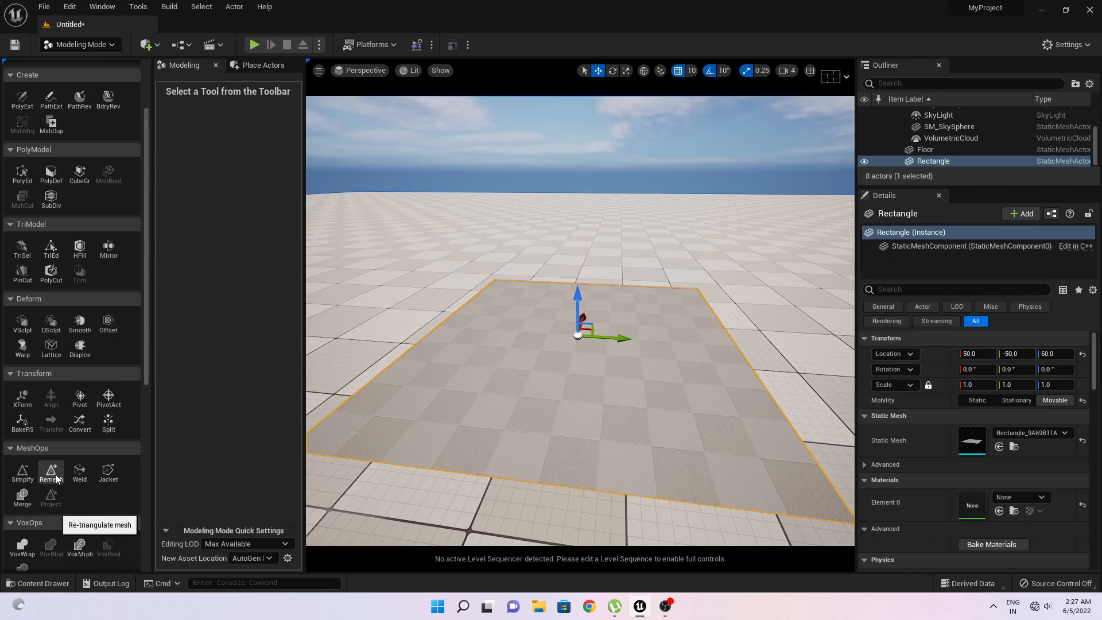
{"action": "left_click", "coordinate": [51, 470]}
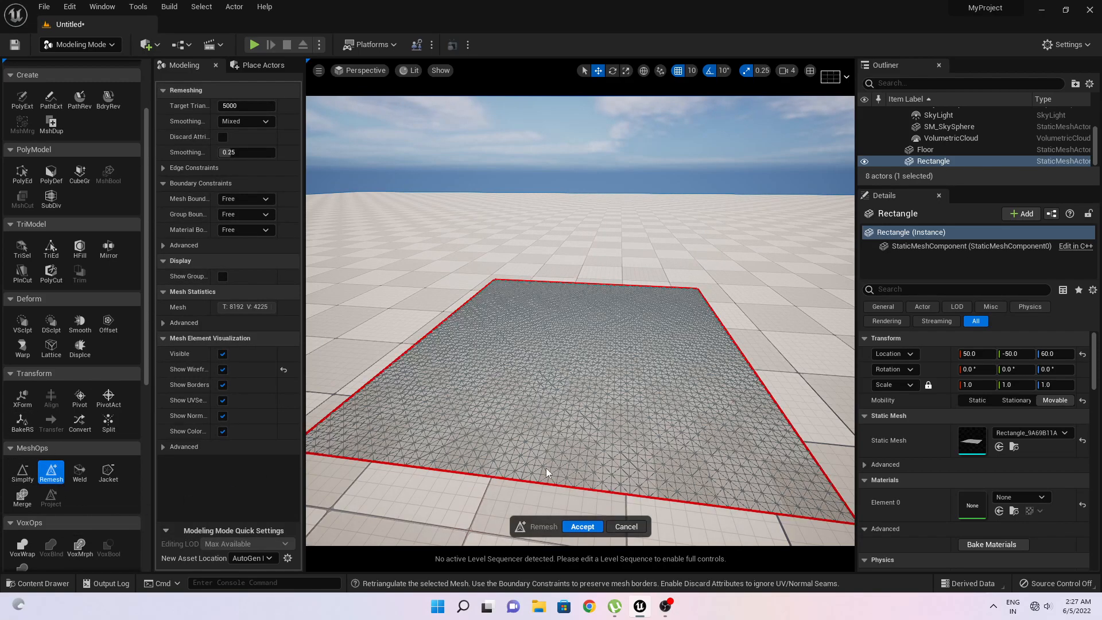
{"action": "left_click", "coordinate": [246, 106]}
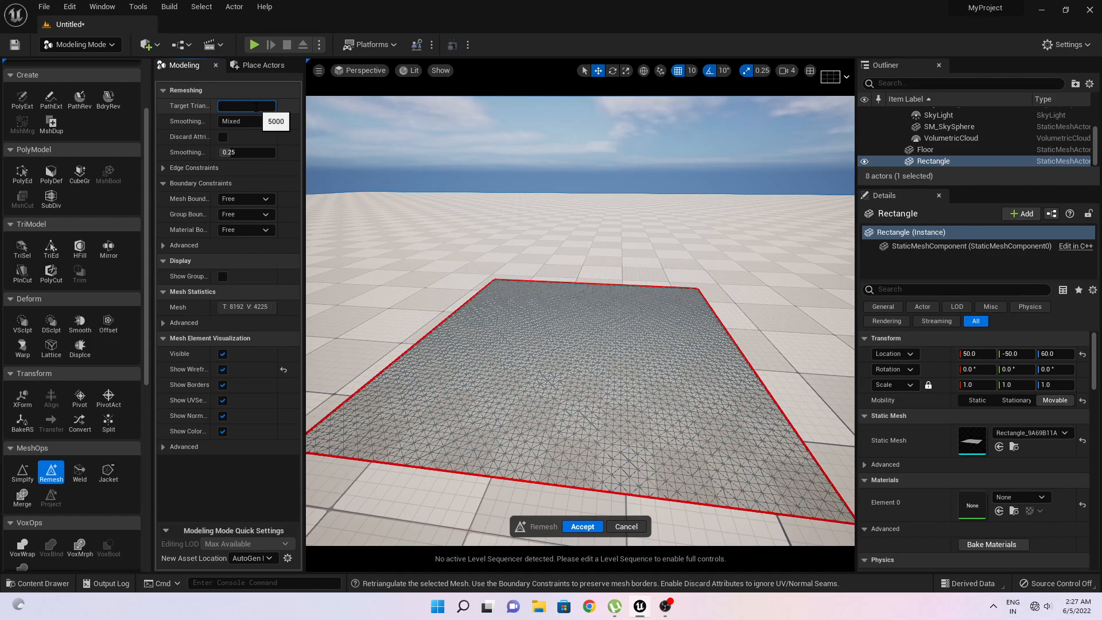
{"action": "type", "text": "100"}
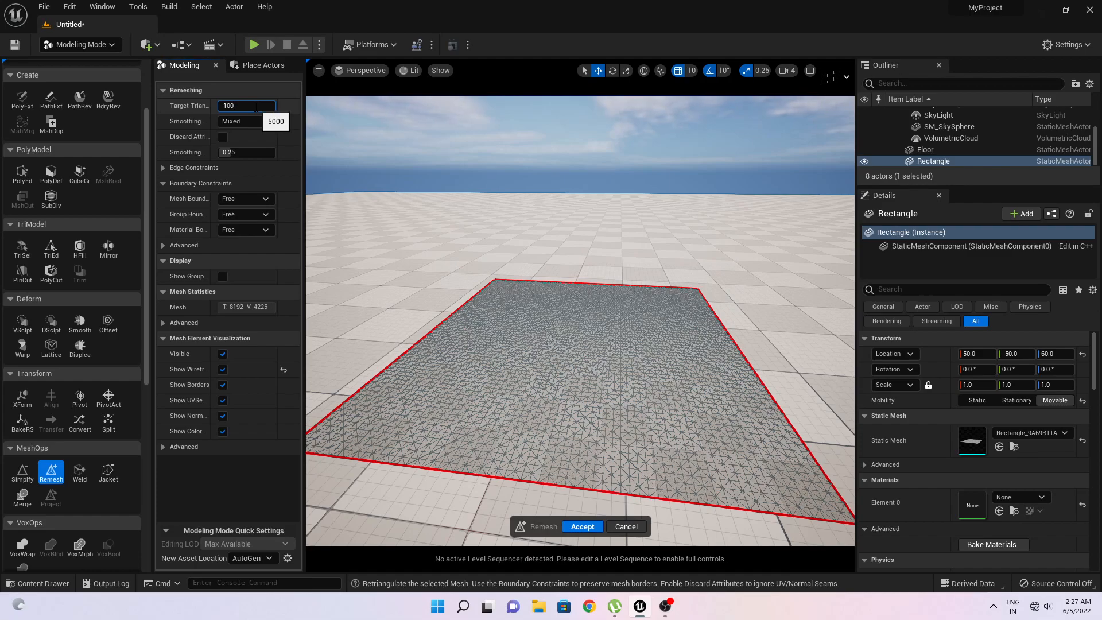
{"action": "type", "text": "100000"}
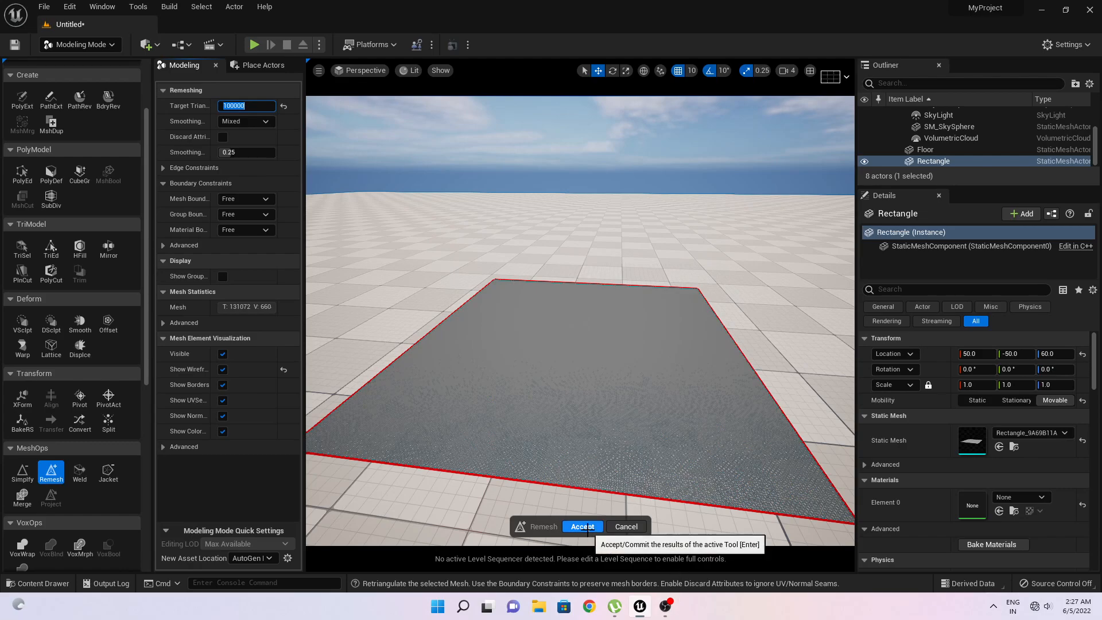
{"action": "left_click", "coordinate": [582, 527]}
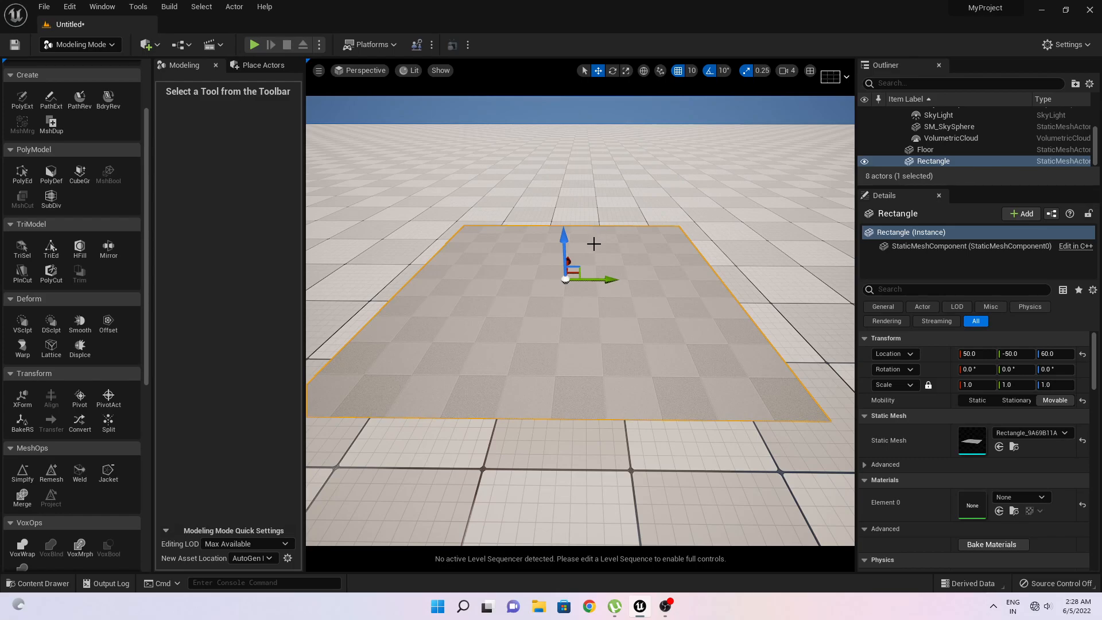
{"action": "mouse_move", "coordinate": [178, 44]}
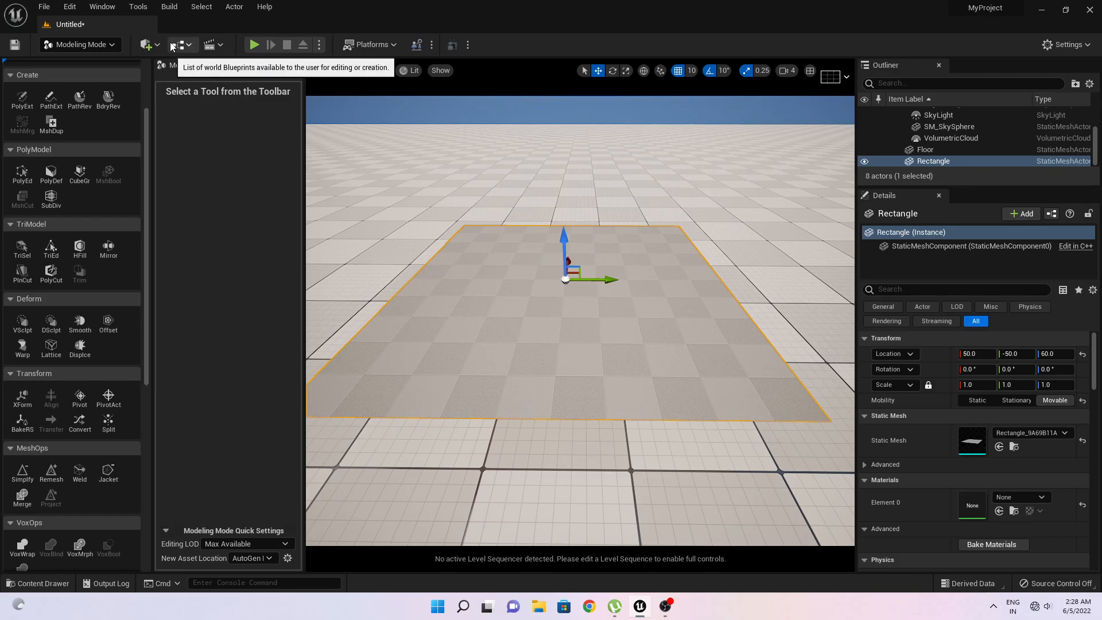
- Browse the Content Drawer's Megascans Surfaces folders to the Shoreline_Beach_Rocks material for the plane
{"action": "left_click", "coordinate": [146, 45]}
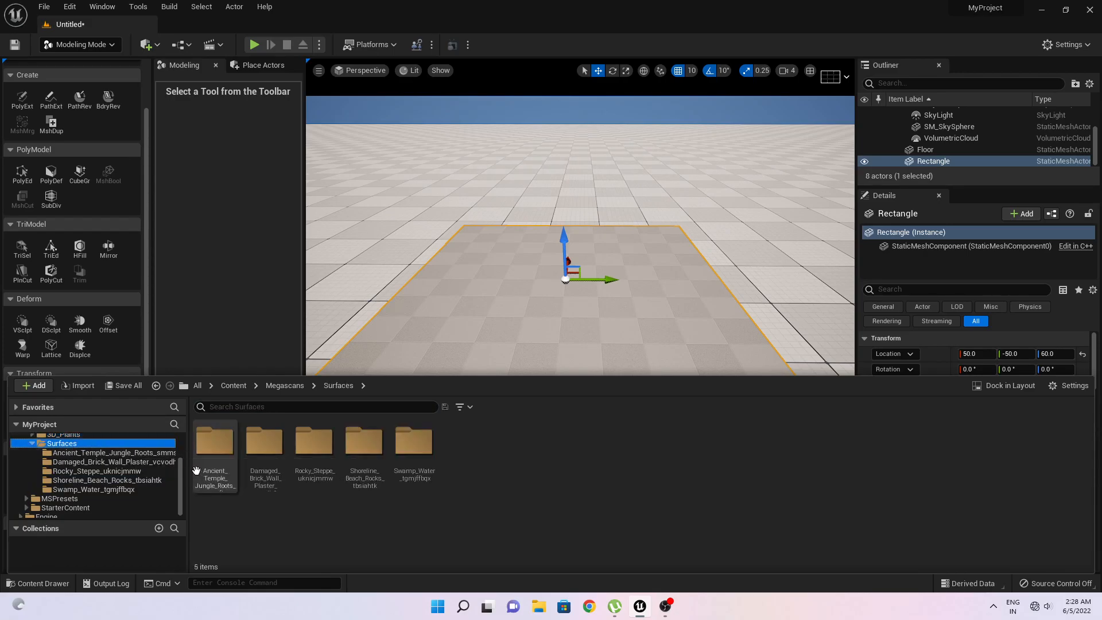
{"action": "mouse_move", "coordinate": [425, 505]}
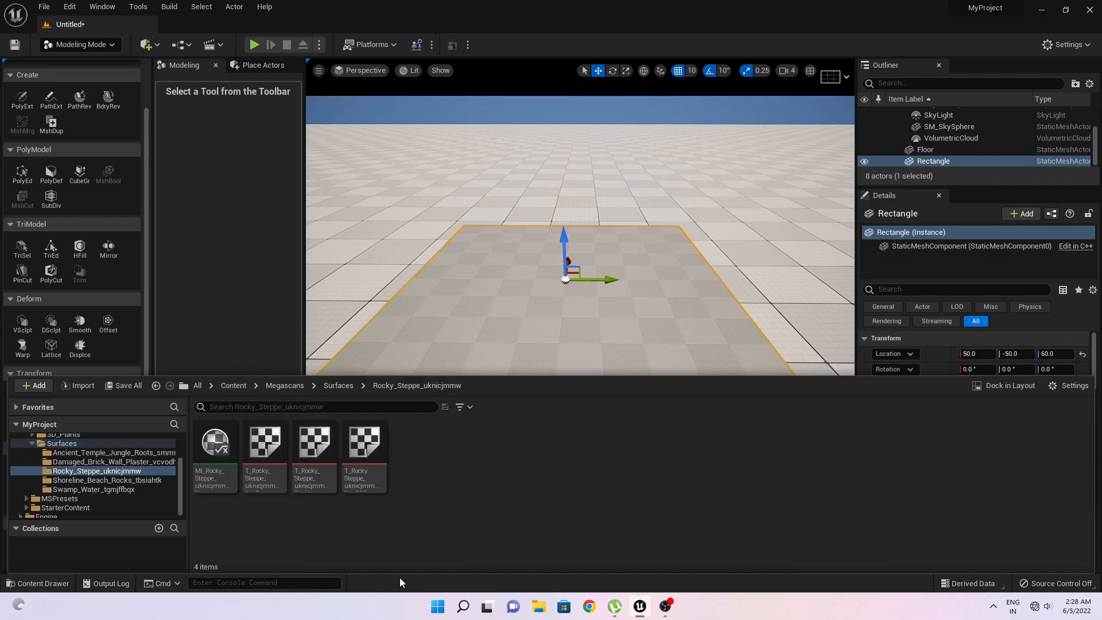
{"action": "left_click", "coordinate": [338, 385]}
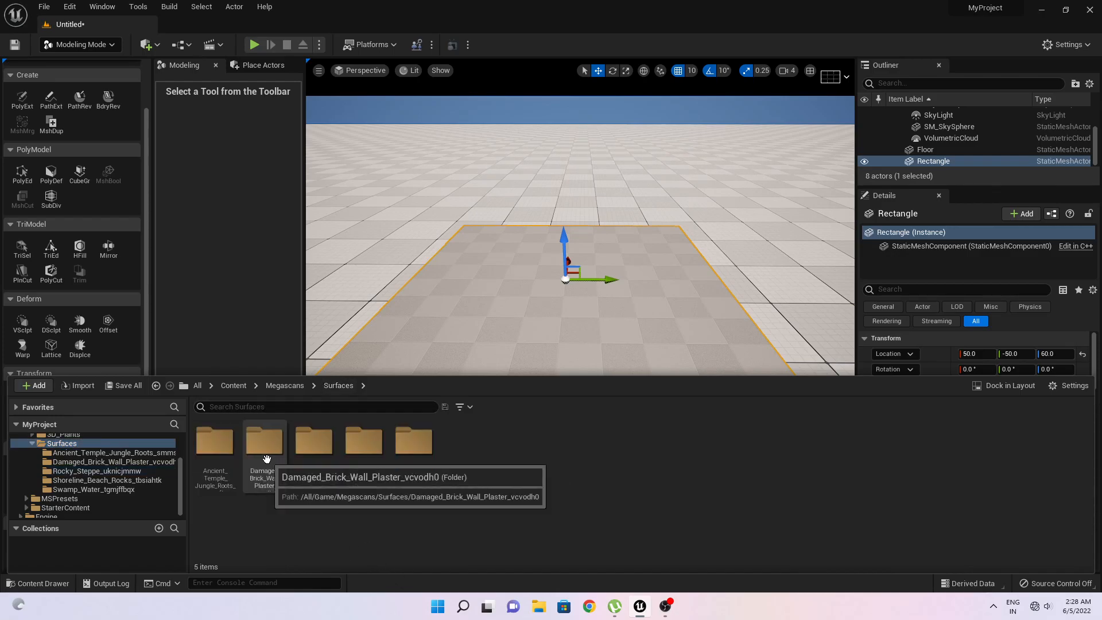
{"action": "double_click", "coordinate": [264, 439]}
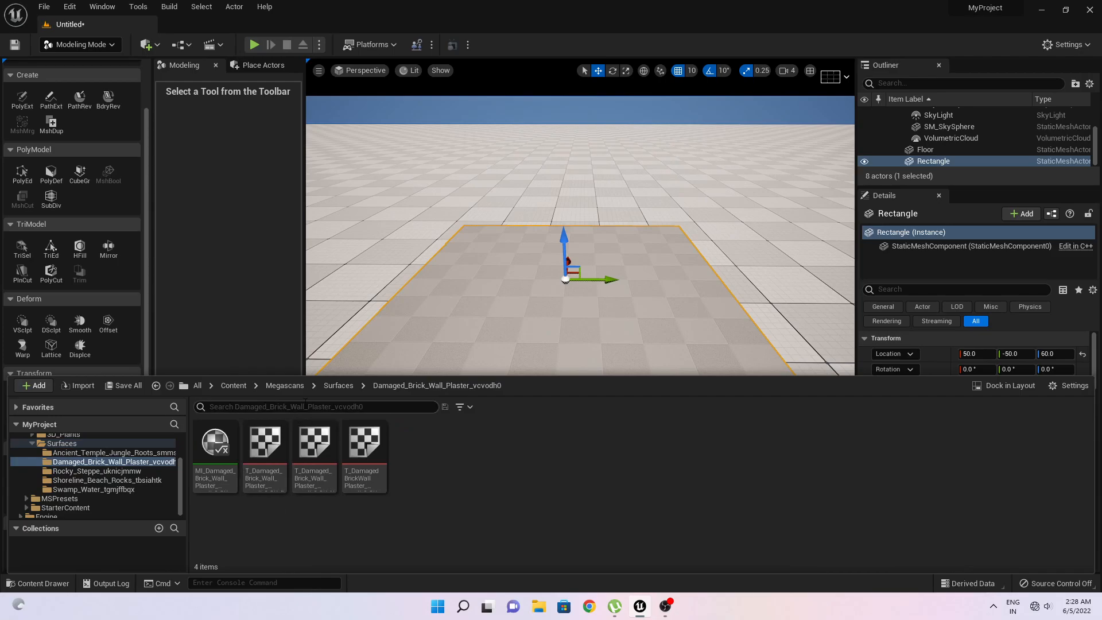
{"action": "left_click", "coordinate": [338, 386]}
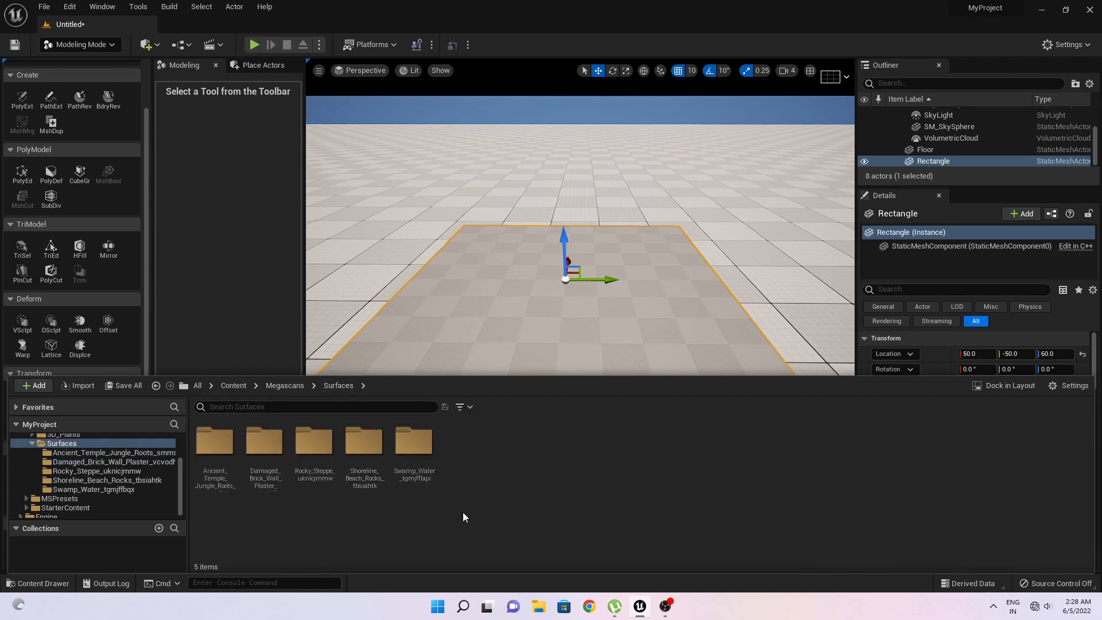
{"action": "double_click", "coordinate": [364, 440]}
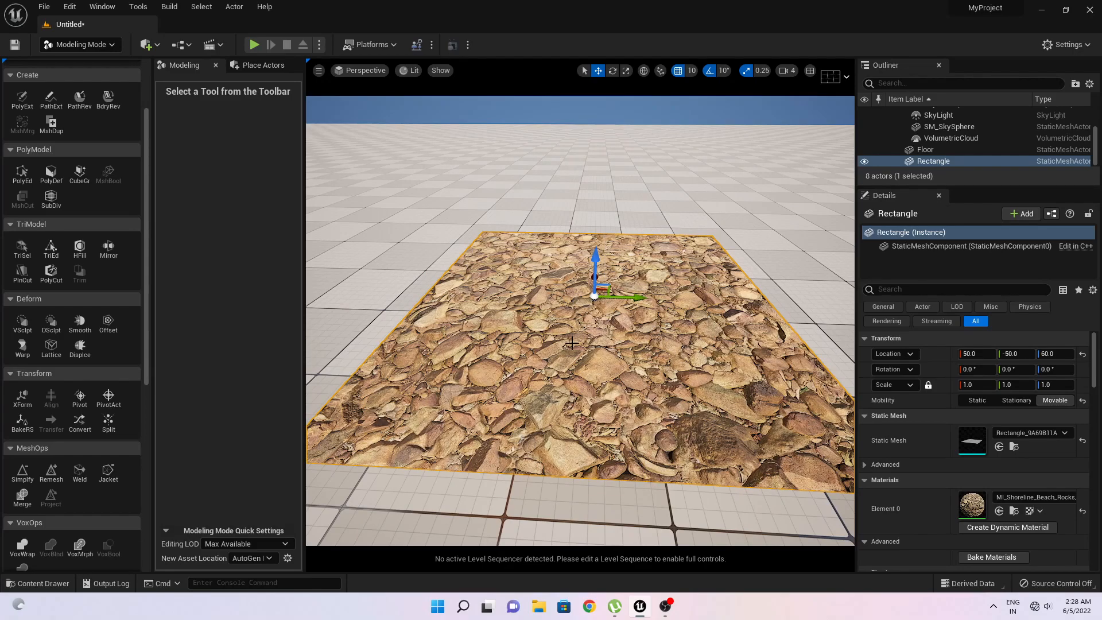
{"action": "mouse_move", "coordinate": [617, 380]}
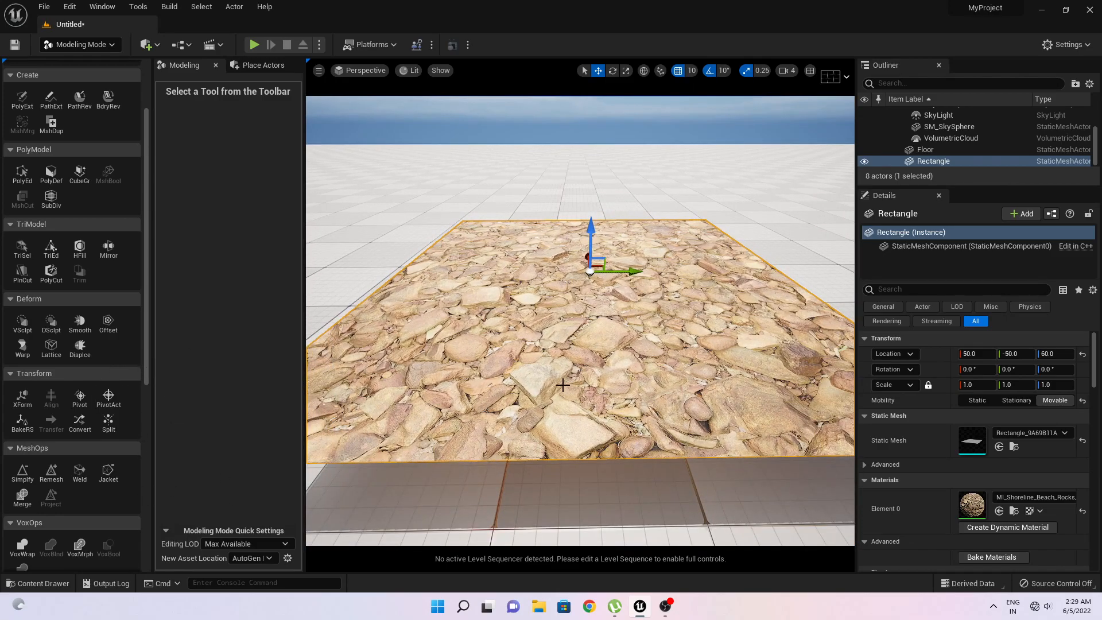
- Reproject the plane's UVs with a UV Transform Scale of 2.0 and accept the denser tiling
{"action": "scroll", "scroll_direction": "down", "scroll_amount": 3}
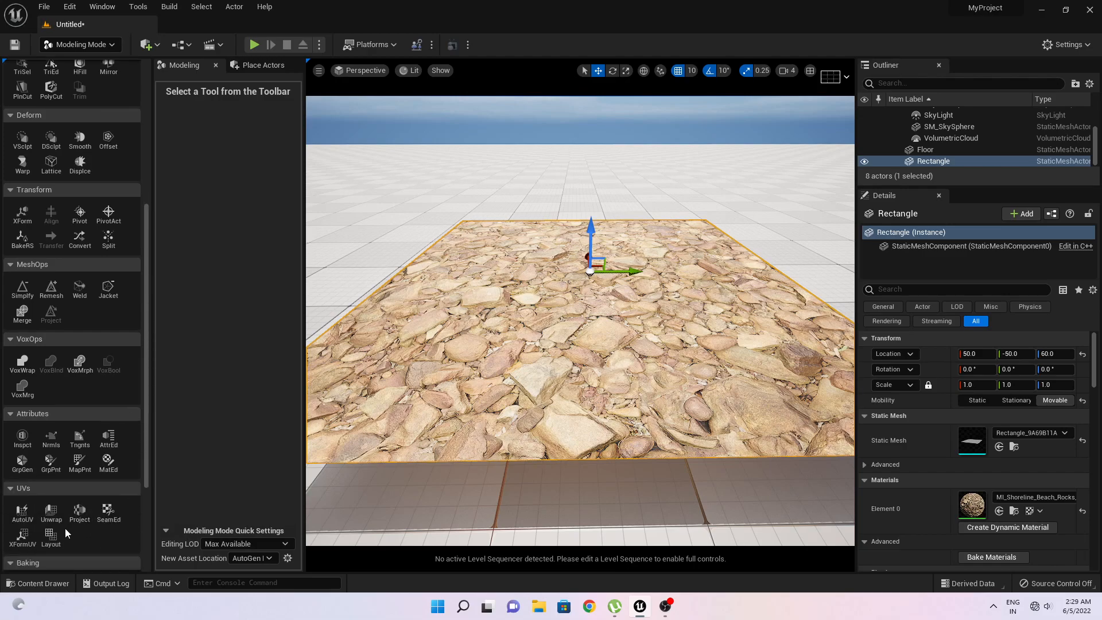
{"action": "mouse_move", "coordinate": [79, 513]}
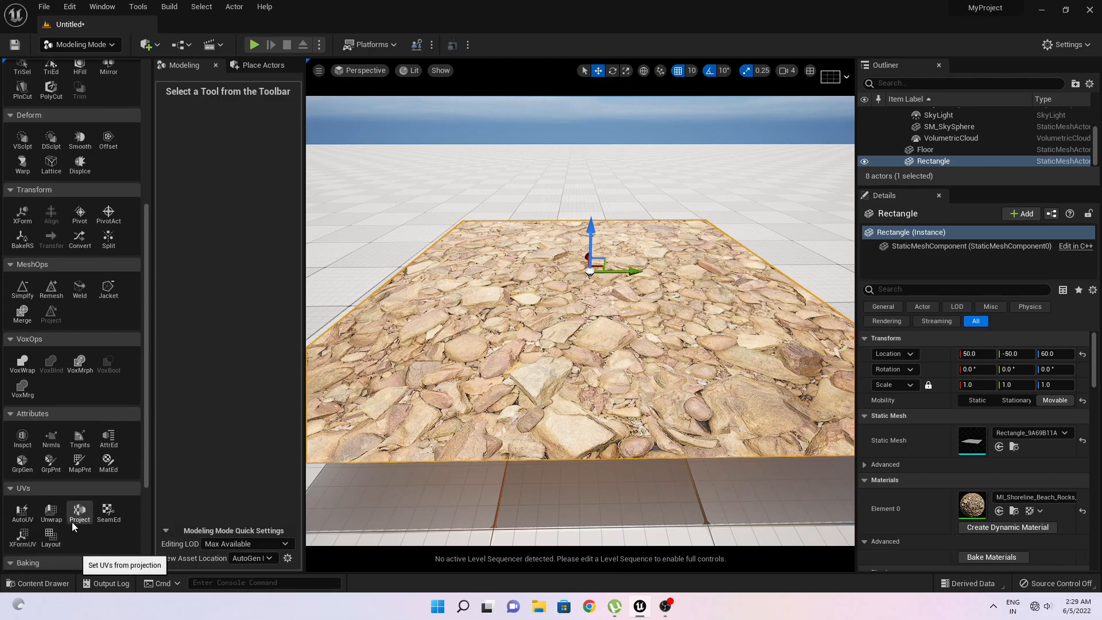
{"action": "left_click", "coordinate": [79, 510]}
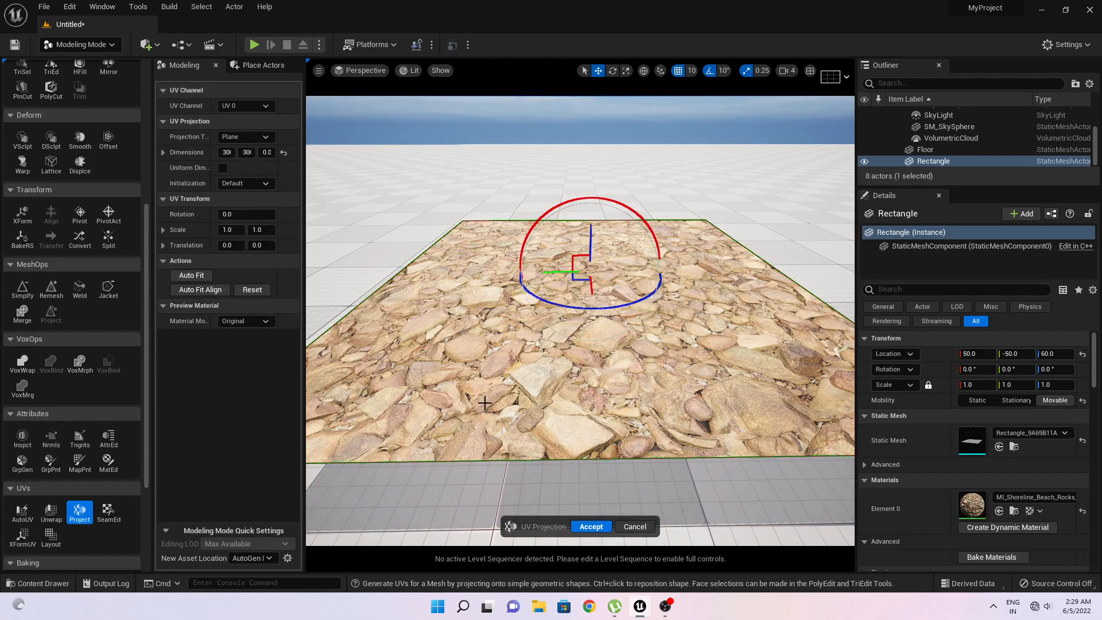
{"action": "mouse_move", "coordinate": [457, 290]}
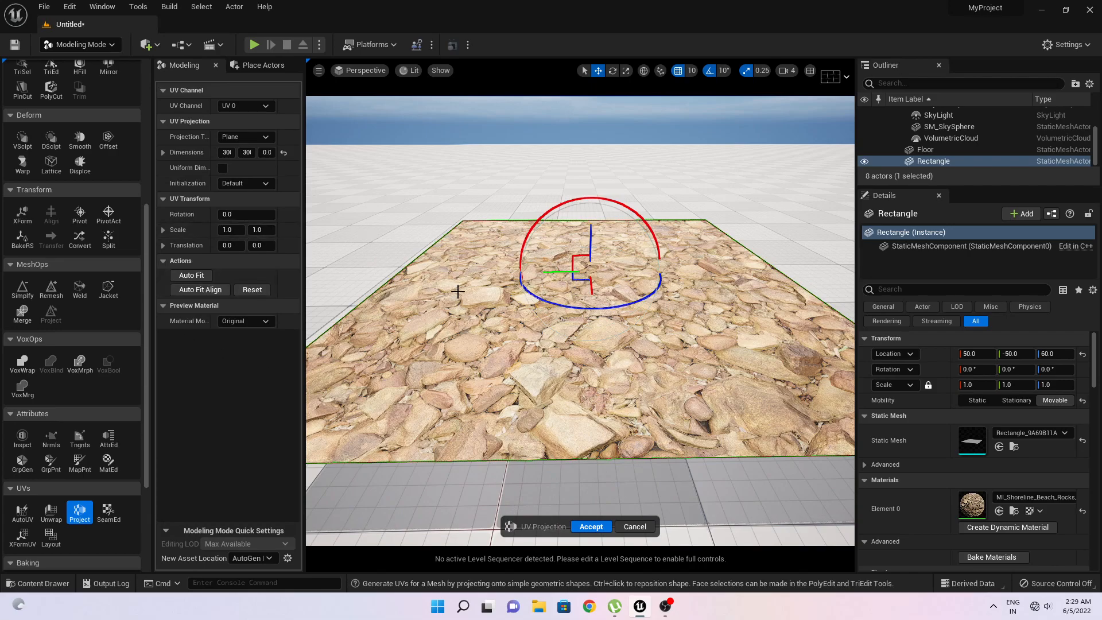
{"action": "left_click", "coordinate": [231, 229]}
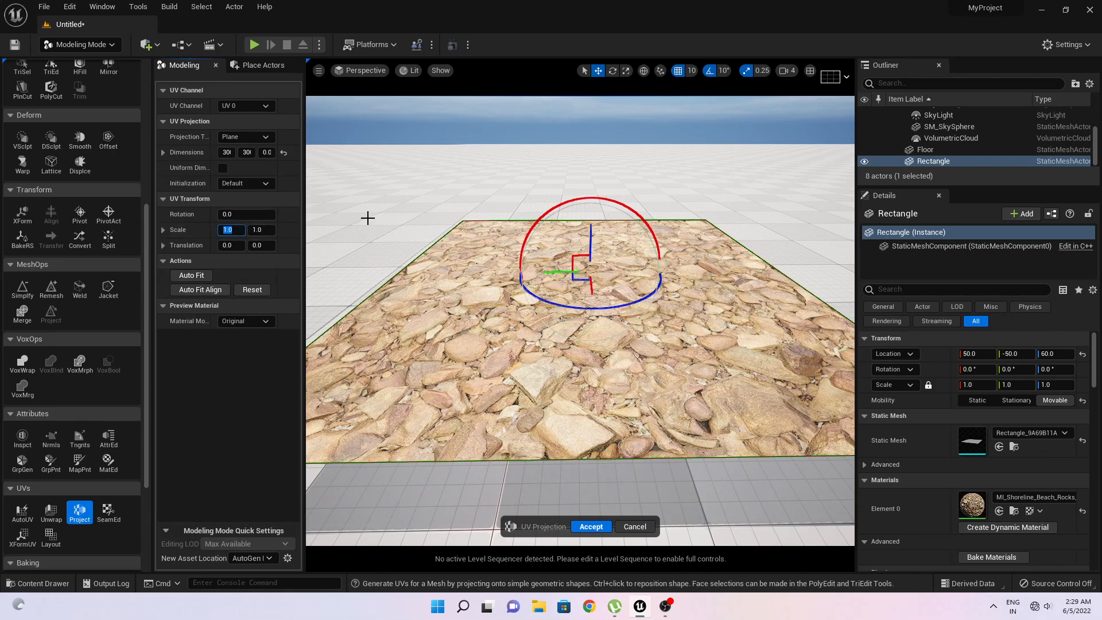
{"action": "type", "text": "2.0"}
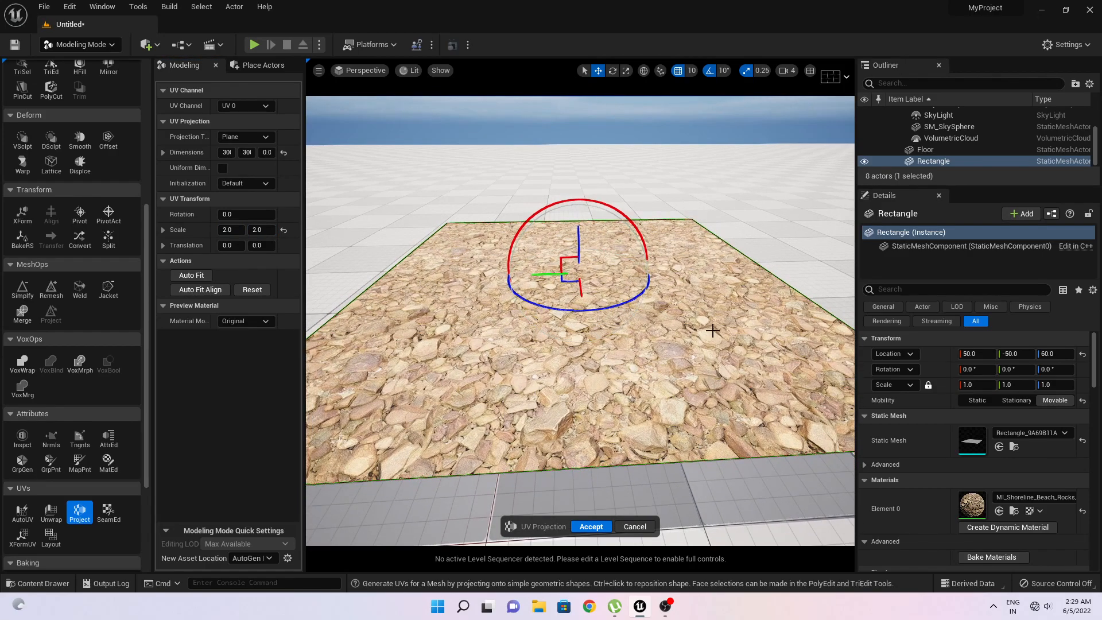
{"action": "left_click", "coordinate": [590, 526]}
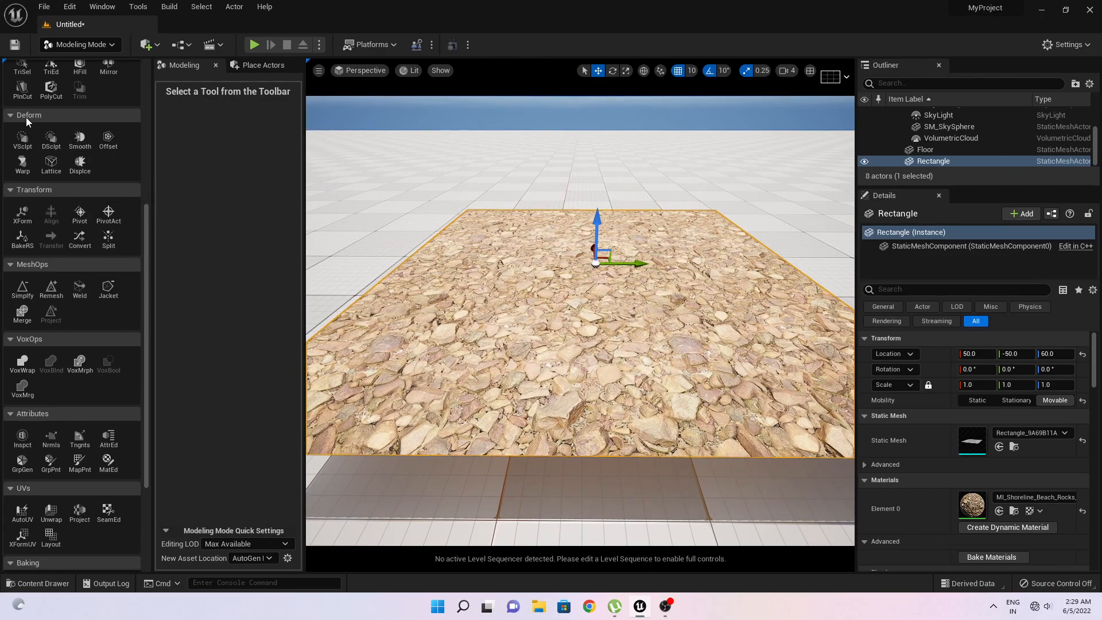
- Start a Displace with Displacement Type Texture2D Map using the T_ShorelineBeachRocks ORDp texture
{"action": "left_click", "coordinate": [79, 163]}
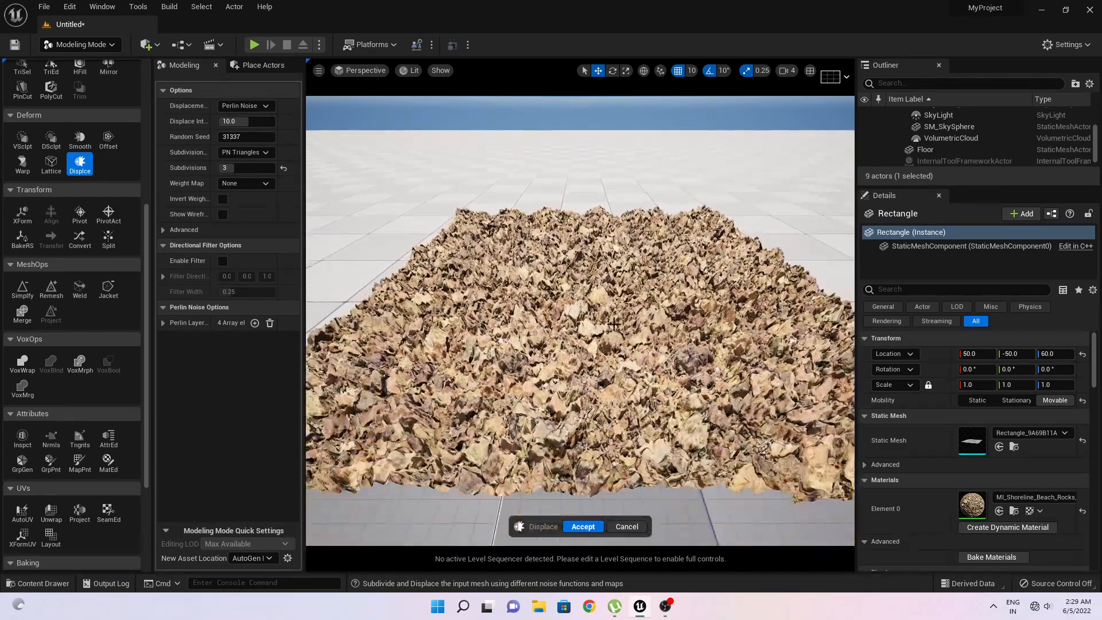
{"action": "mouse_move", "coordinate": [245, 105]}
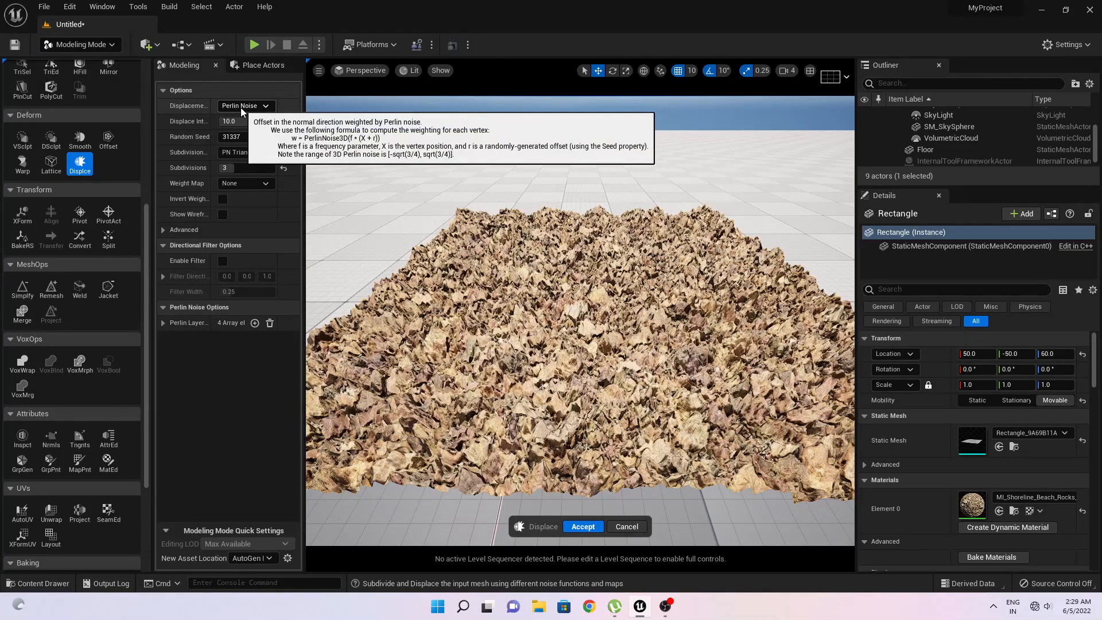
{"action": "left_click", "coordinate": [245, 105]}
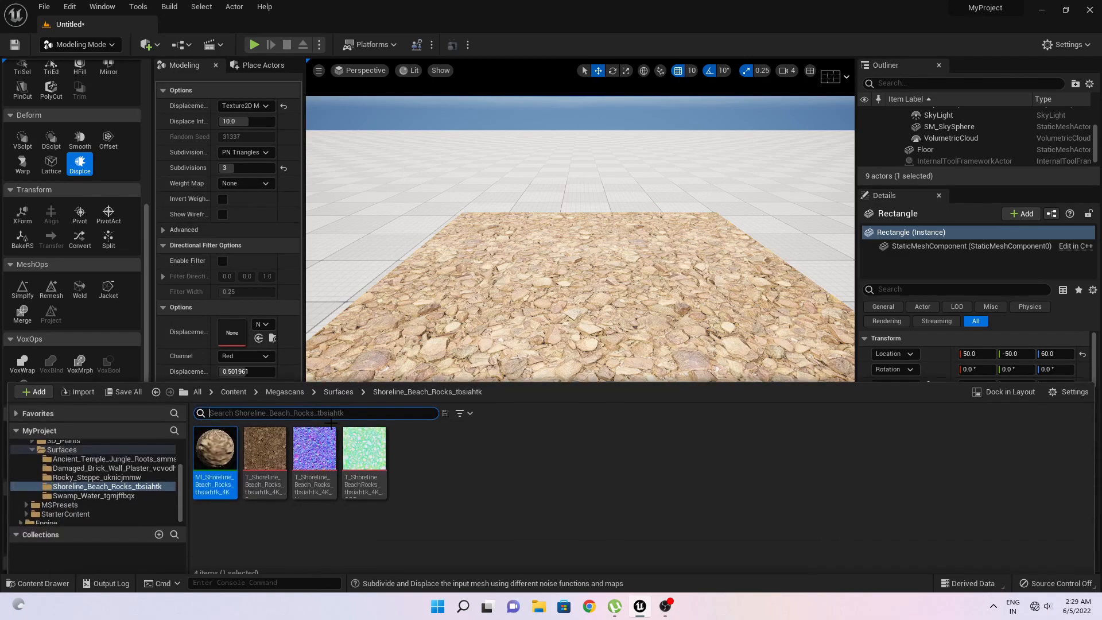
{"action": "mouse_move", "coordinate": [364, 453]}
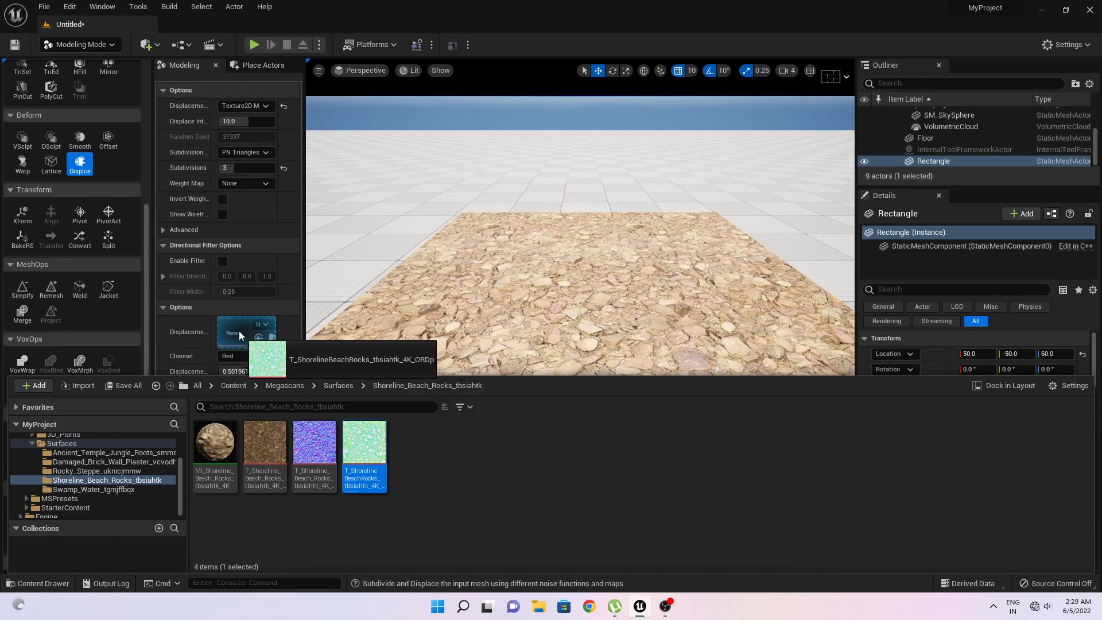
{"action": "left_click", "coordinate": [230, 349]}
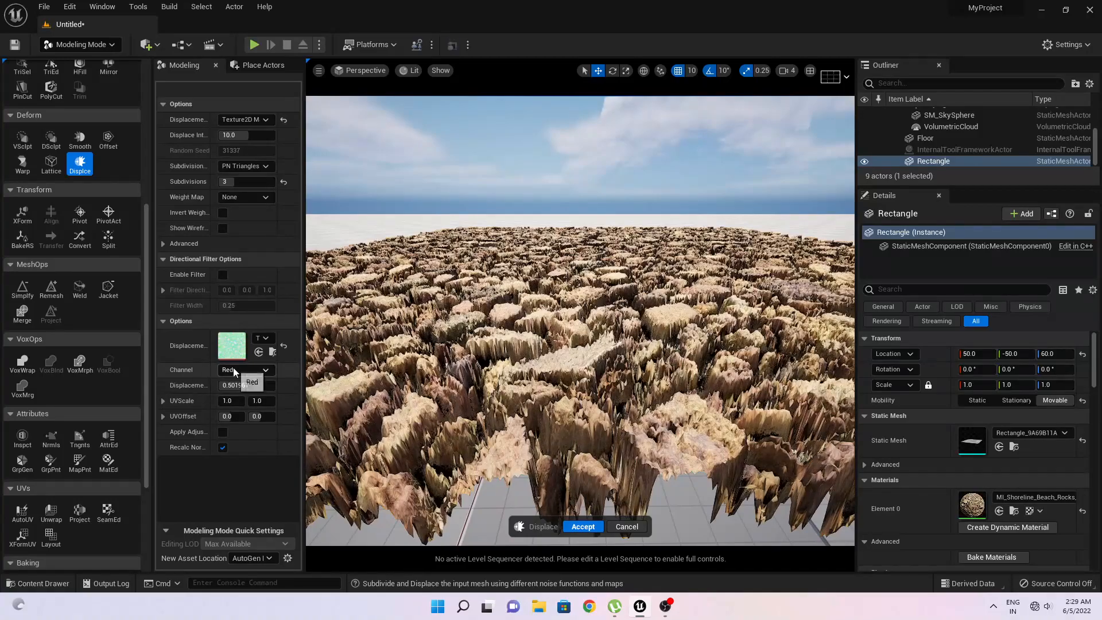
- Compare Red, Green and Blue displacement channels, settling on the Blue channel
{"action": "left_click", "coordinate": [245, 369]}
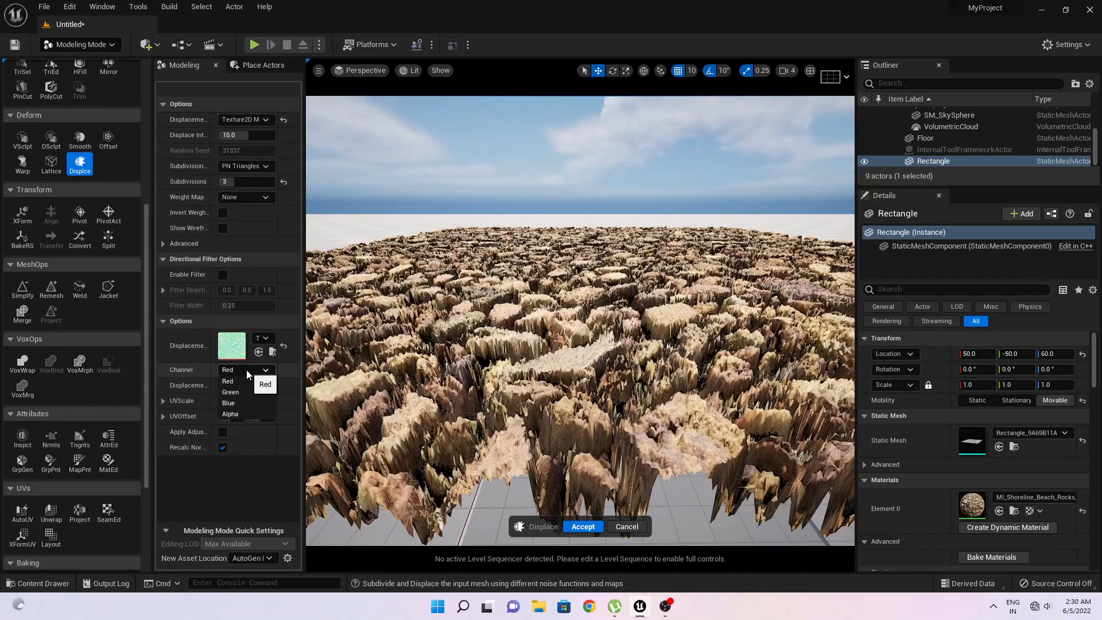
{"action": "left_click", "coordinate": [228, 402]}
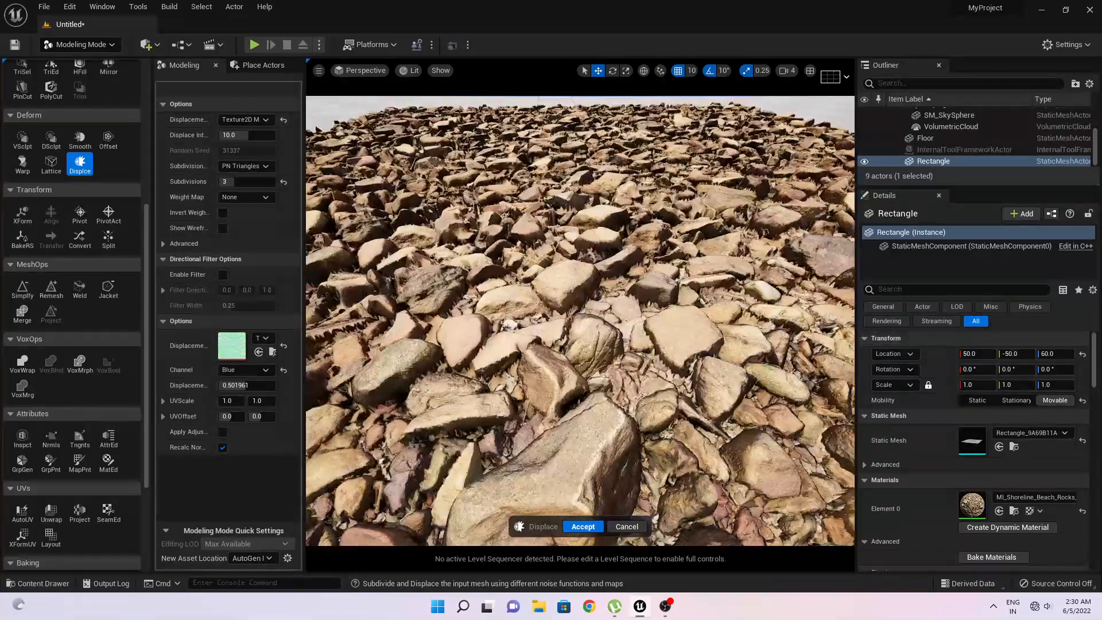
{"action": "left_click", "coordinate": [243, 368]}
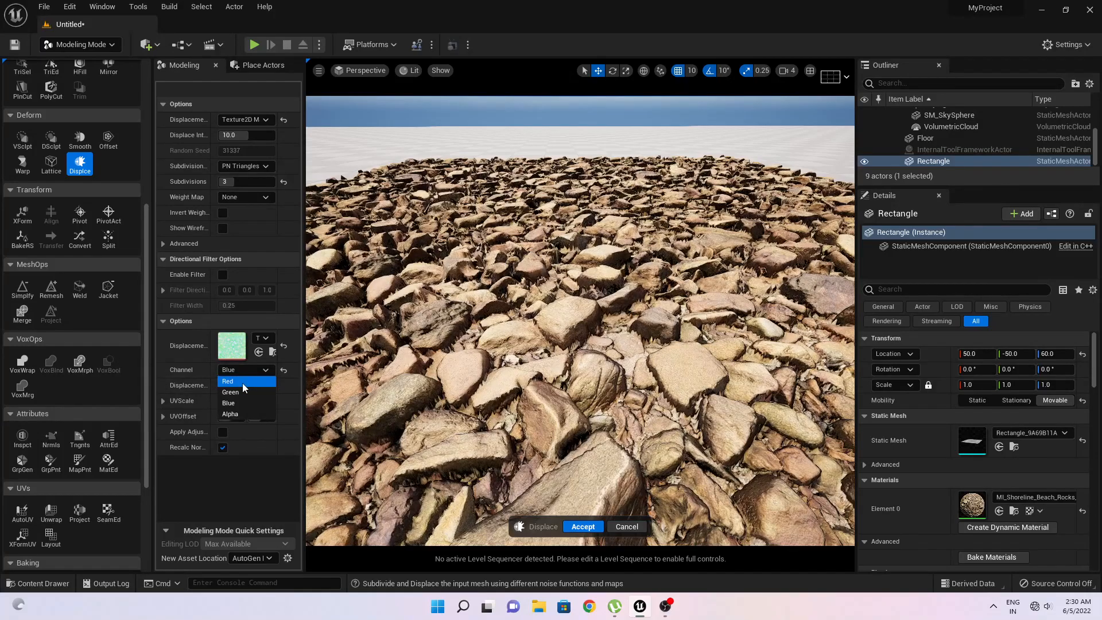
{"action": "left_click", "coordinate": [227, 381]}
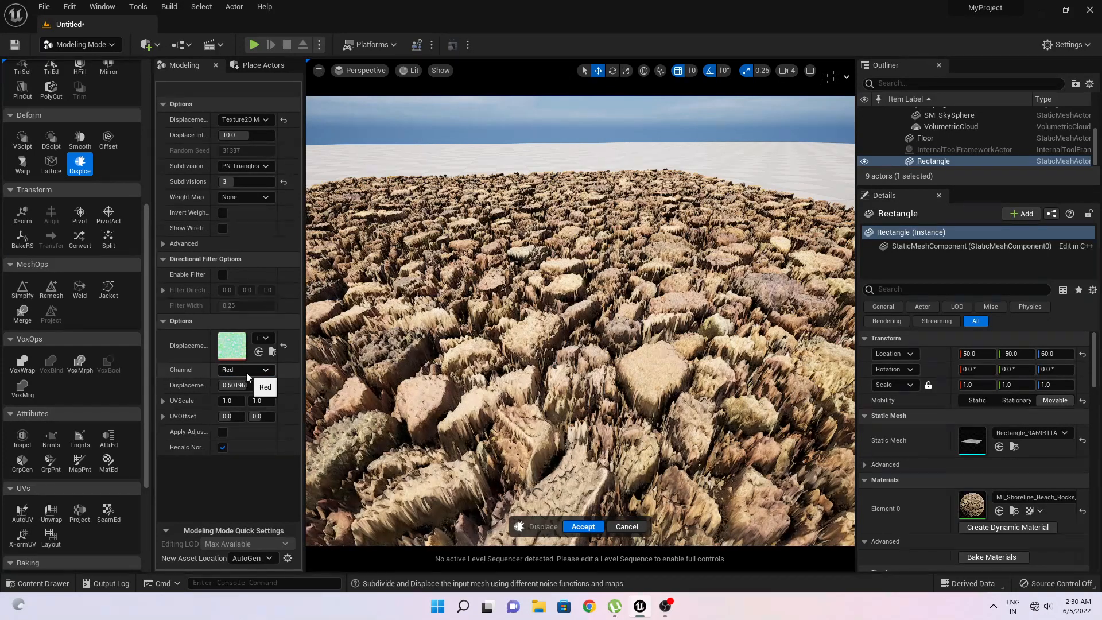
{"action": "left_click", "coordinate": [245, 369]}
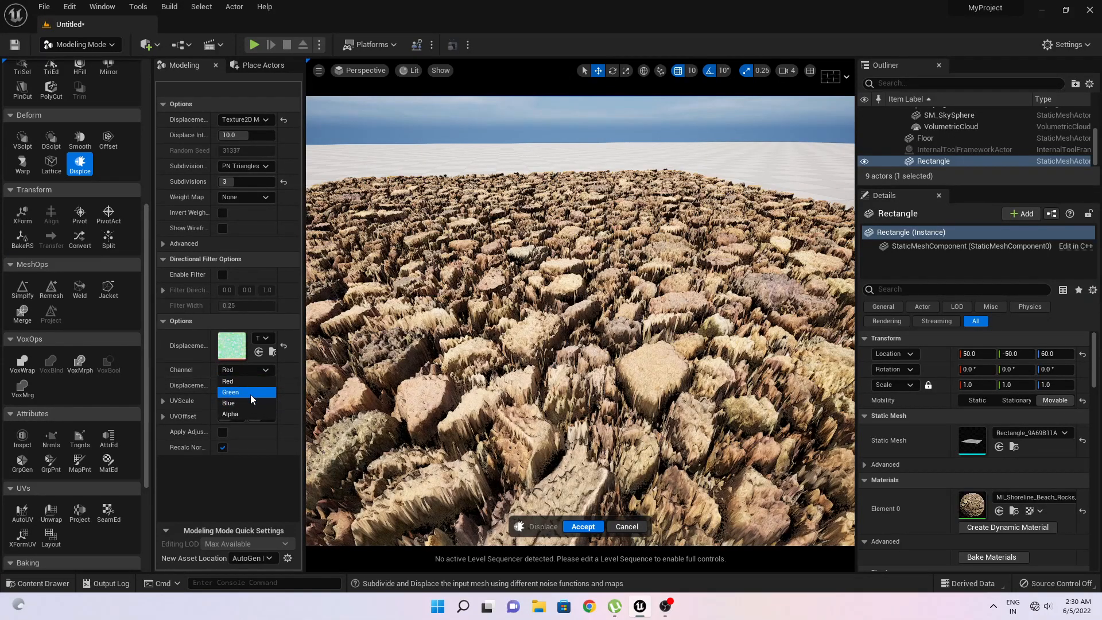
{"action": "left_click", "coordinate": [230, 392]}
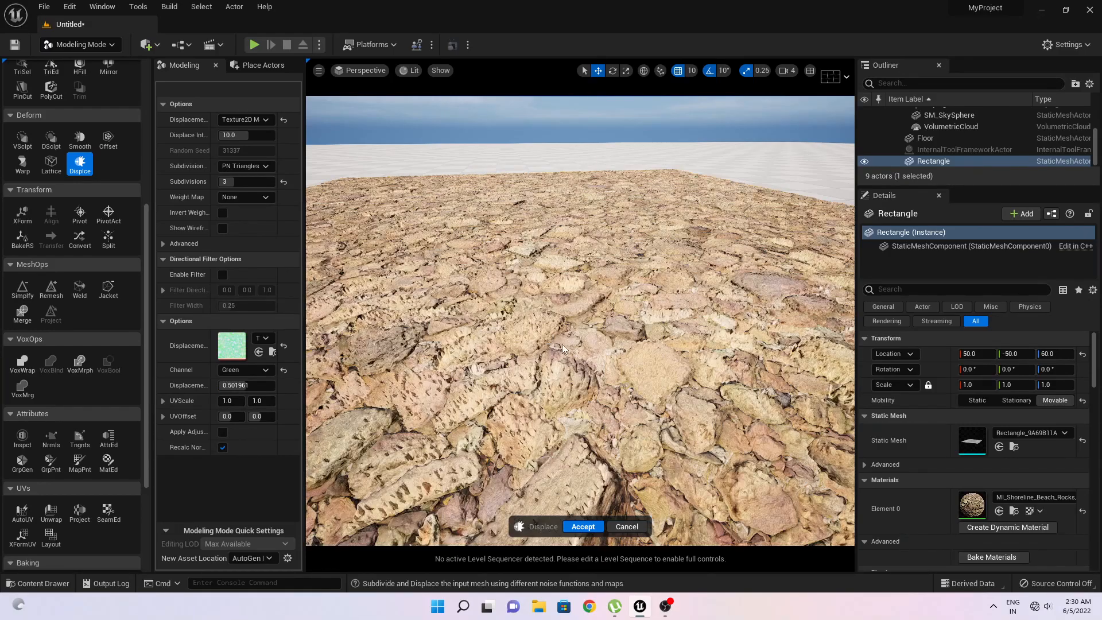
{"action": "left_click", "coordinate": [242, 370]}
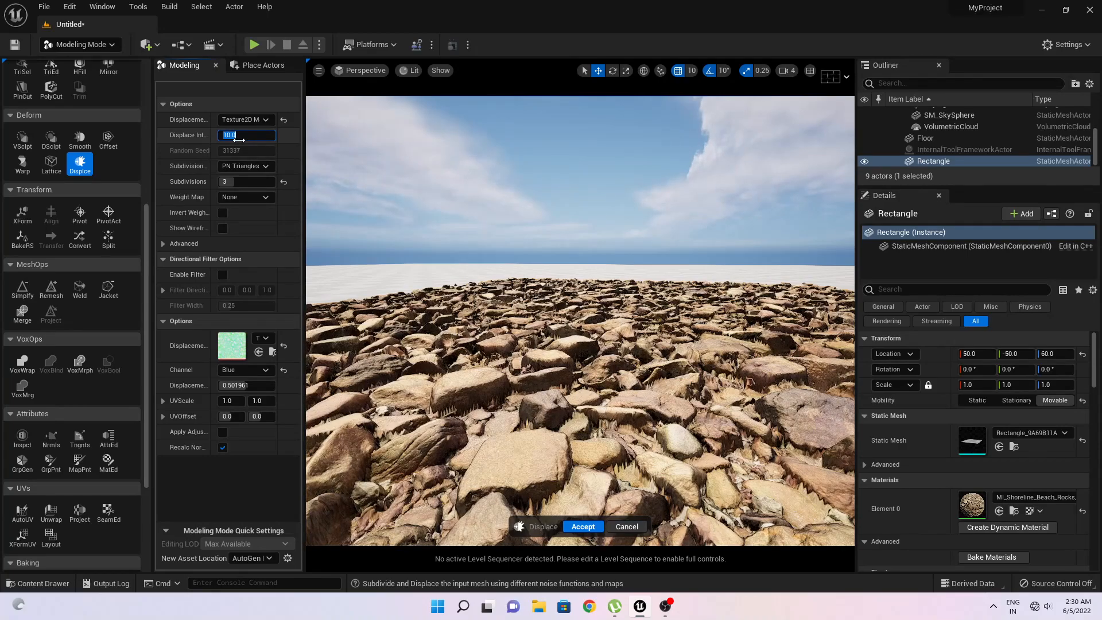
- Raise Displace Intensity to 10.0 and accept the rock displacement
{"action": "type", "text": "5.0"}
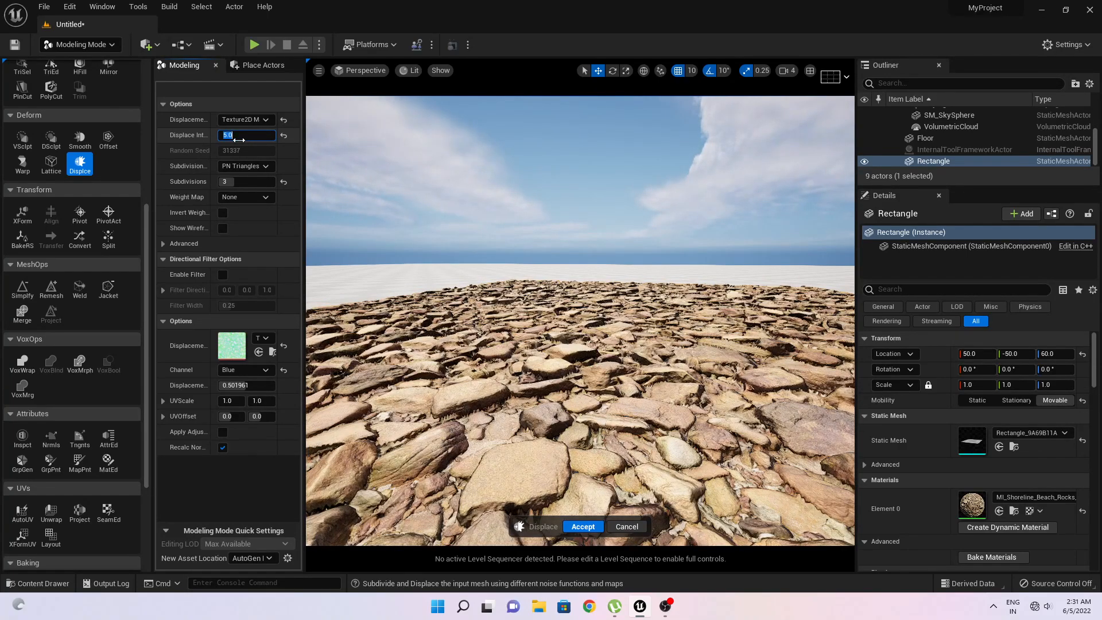
{"action": "type", "text": "10.0"}
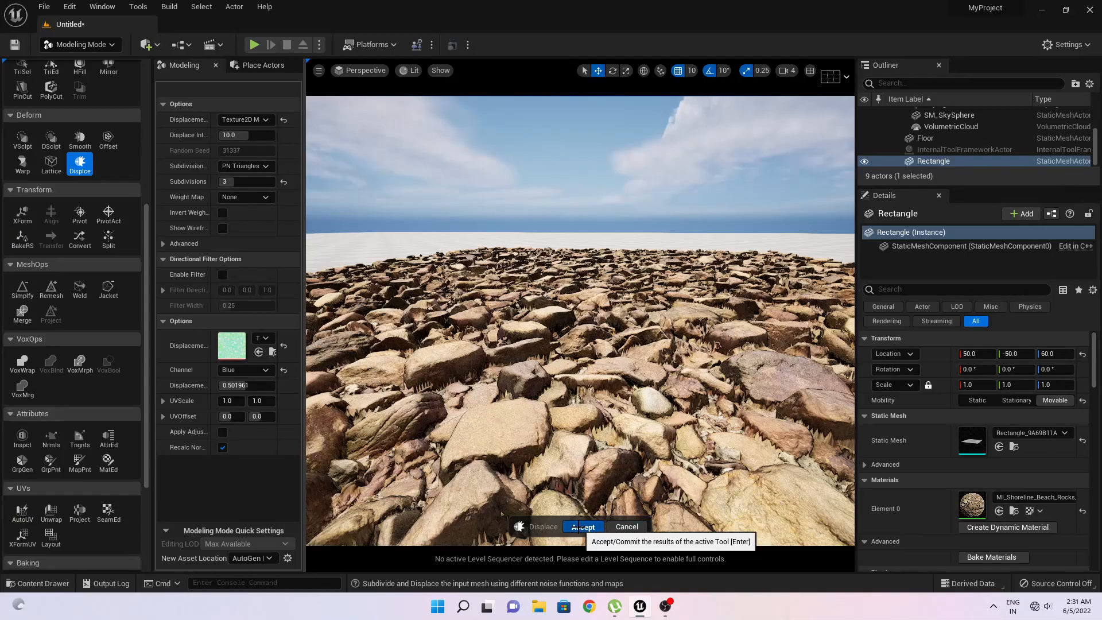
{"action": "left_click", "coordinate": [582, 527]}
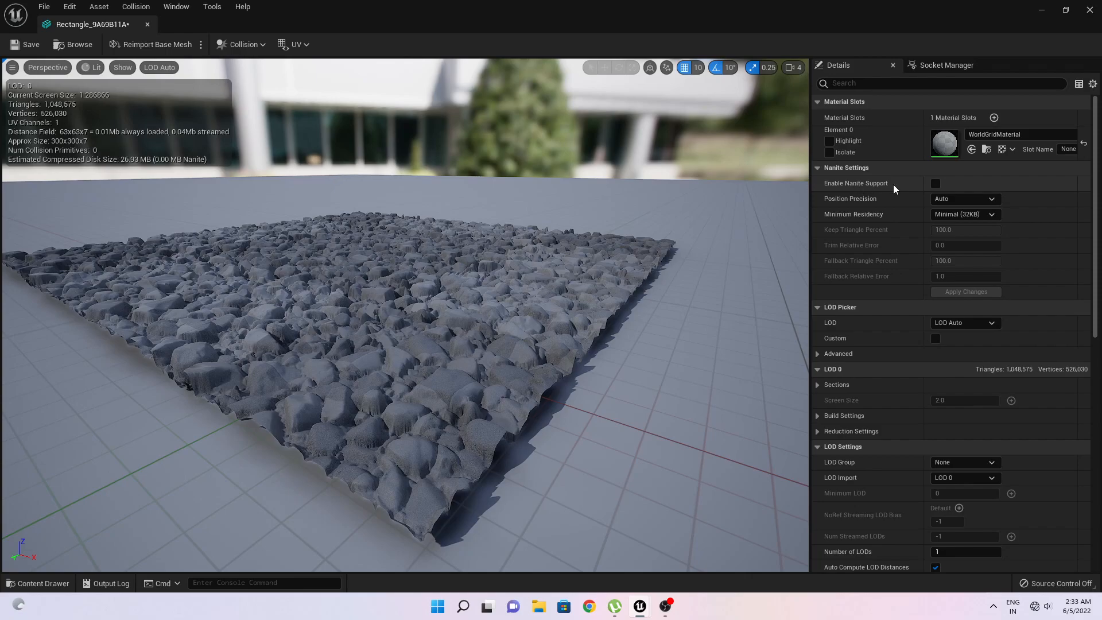
- Enable Nanite Support on the Rectangle_9A69B11A mesh, apply it, and return to the level editor
{"action": "left_click", "coordinate": [935, 183]}
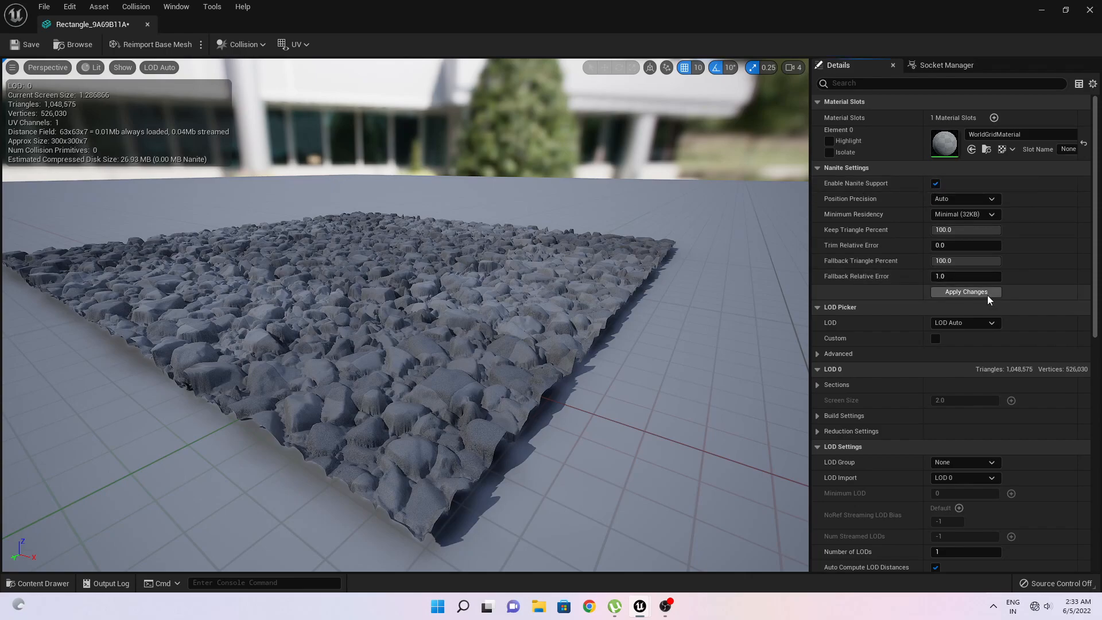
{"action": "left_click", "coordinate": [965, 292]}
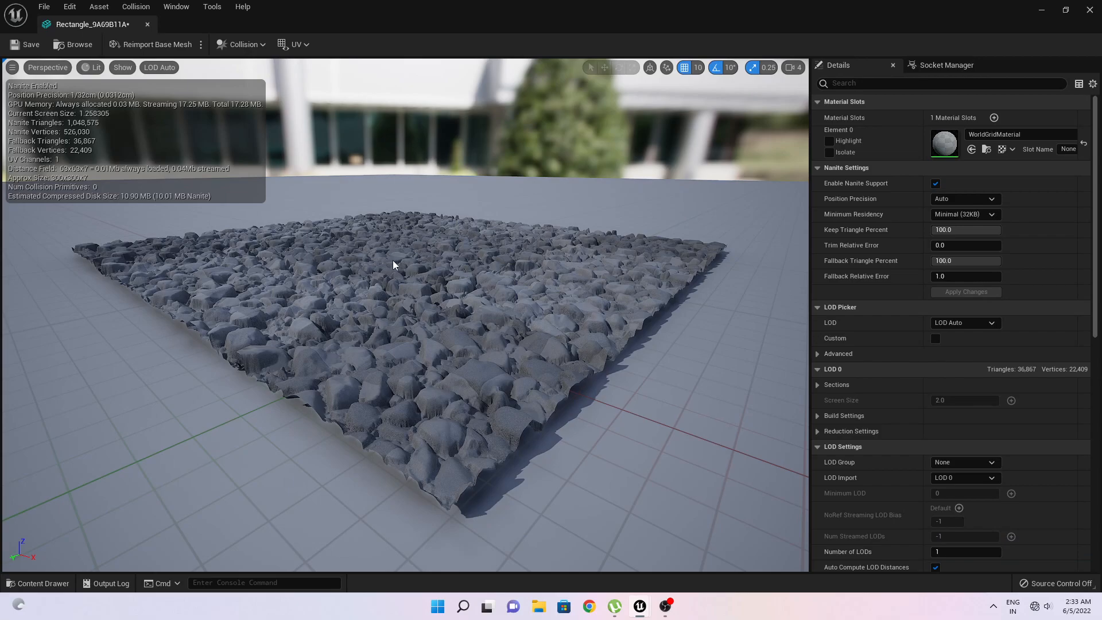
{"action": "left_click", "coordinate": [30, 45]}
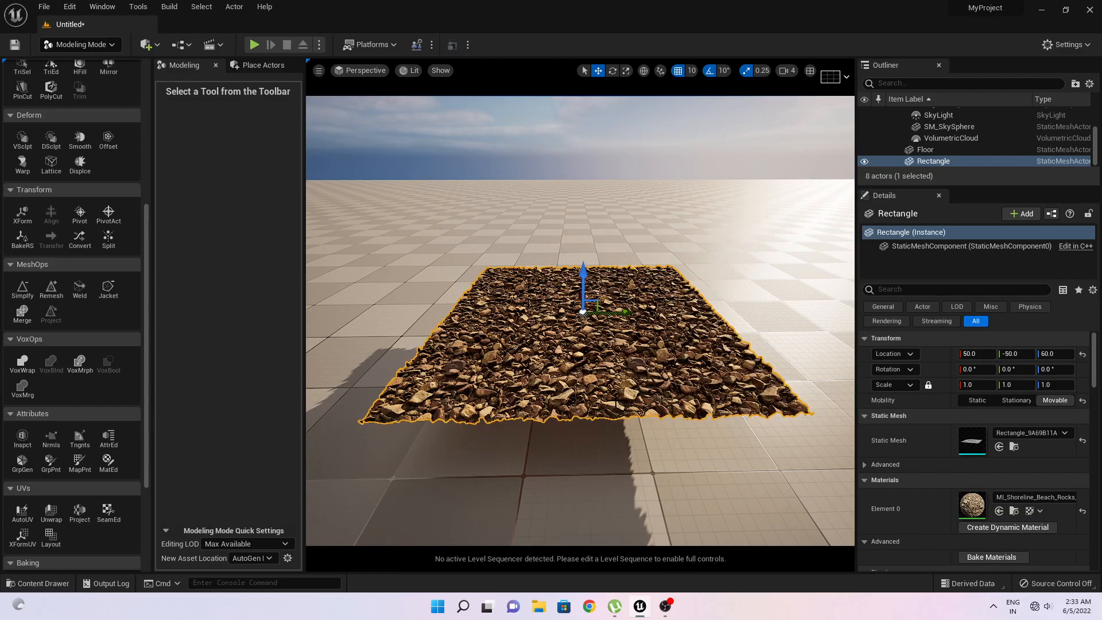
- Add Rectangle_9A69B11A to the viewport with the MI_Shoreline_Beach_Rocks material from the Megascans folders
{"action": "left_click", "coordinate": [38, 583]}
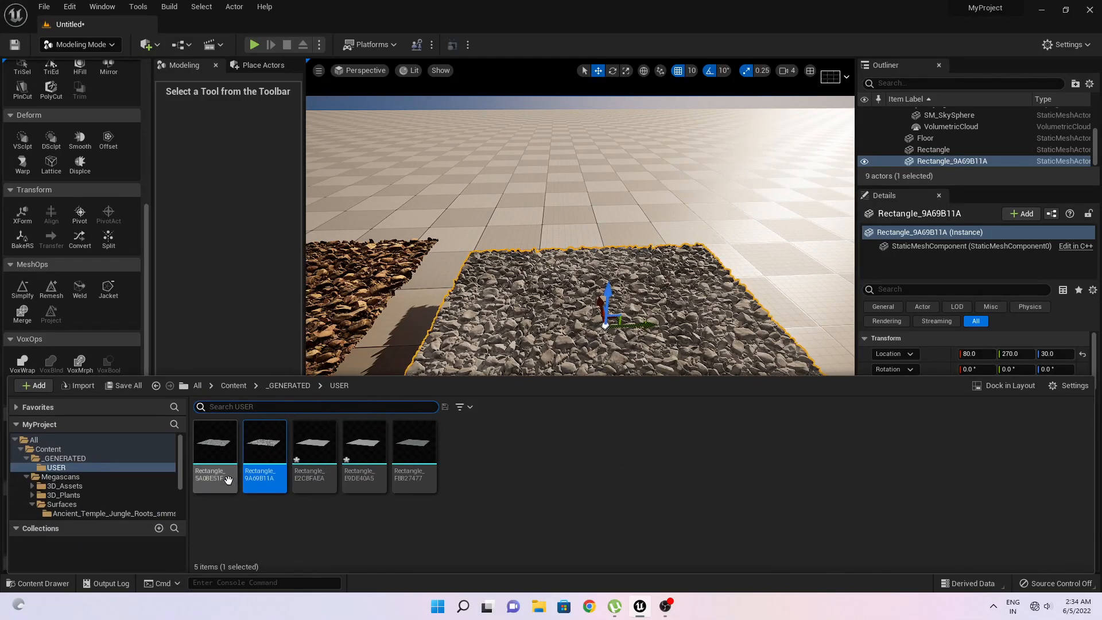
{"action": "left_click", "coordinate": [63, 485]}
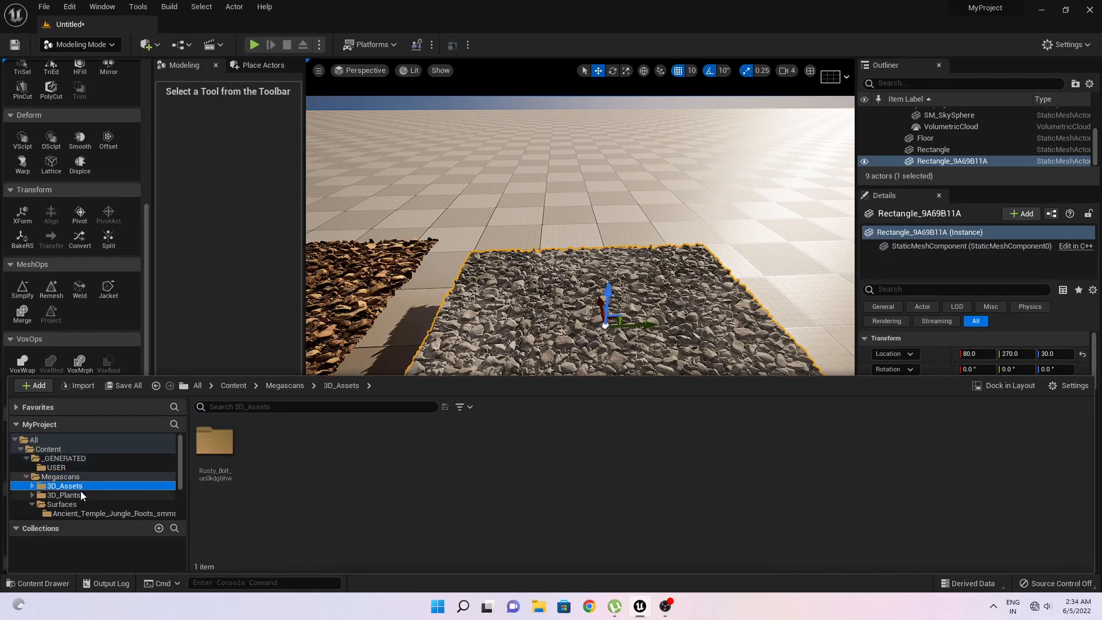
{"action": "left_click", "coordinate": [113, 513]}
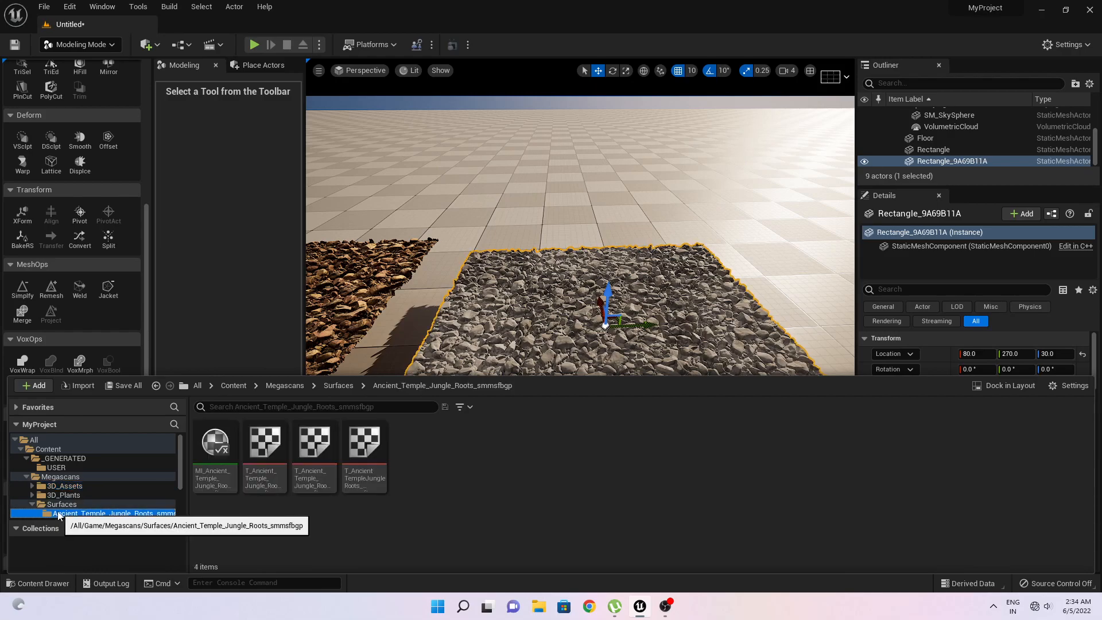
{"action": "left_click", "coordinate": [107, 486]}
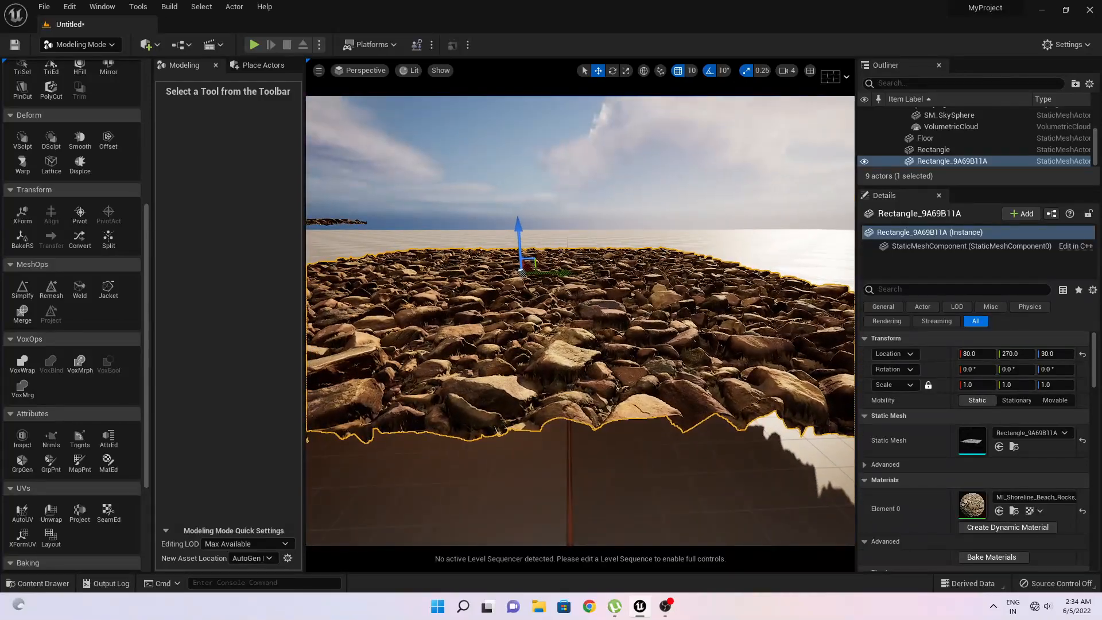
{"action": "left_click", "coordinate": [255, 45]}
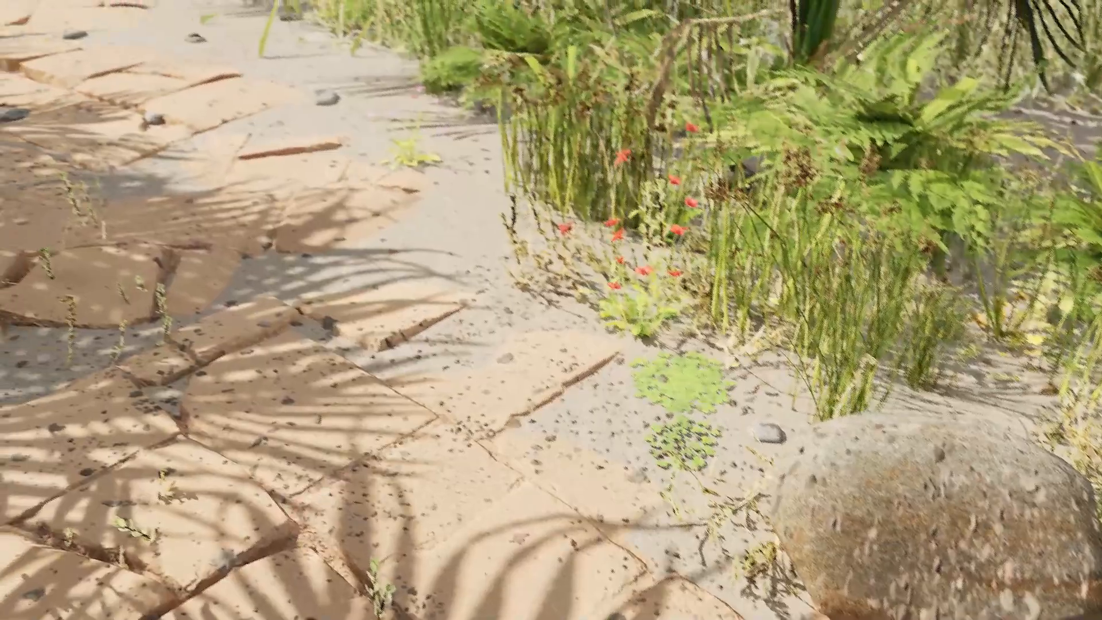